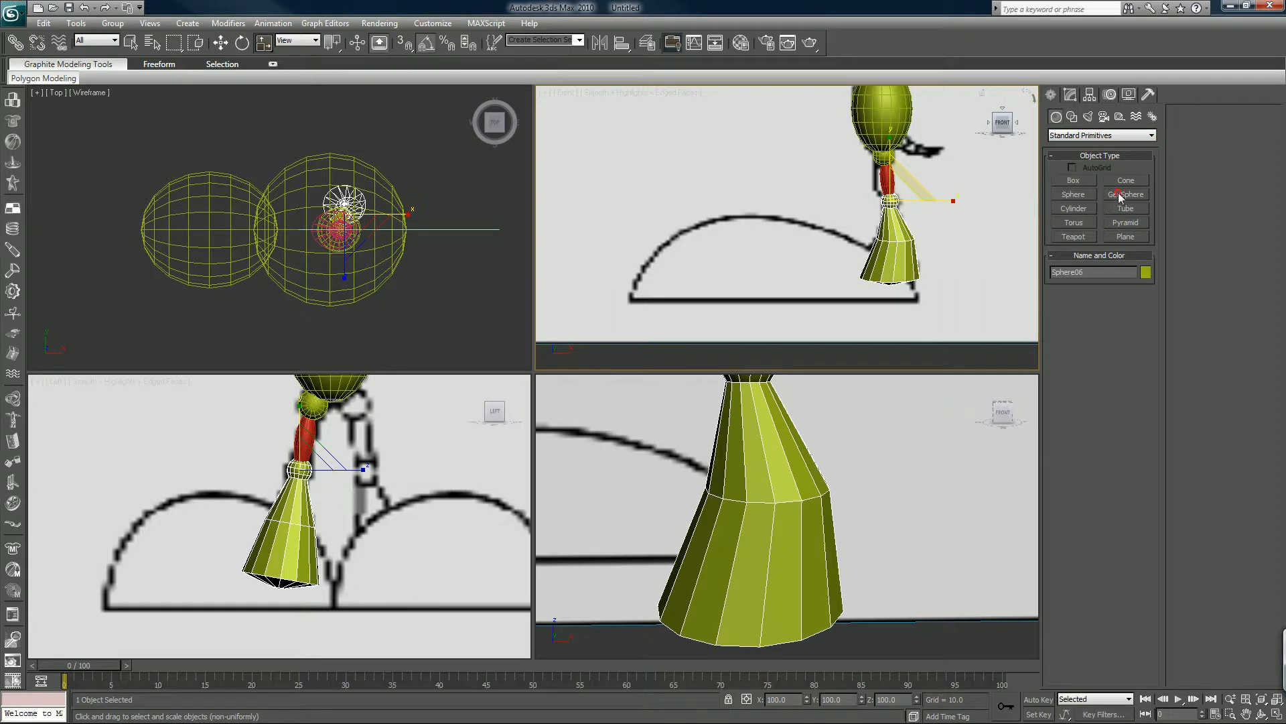
# - Try a geodesic sphere under the leg, squashing it flatter, then discard that approach
pyautogui.click(1125, 194)
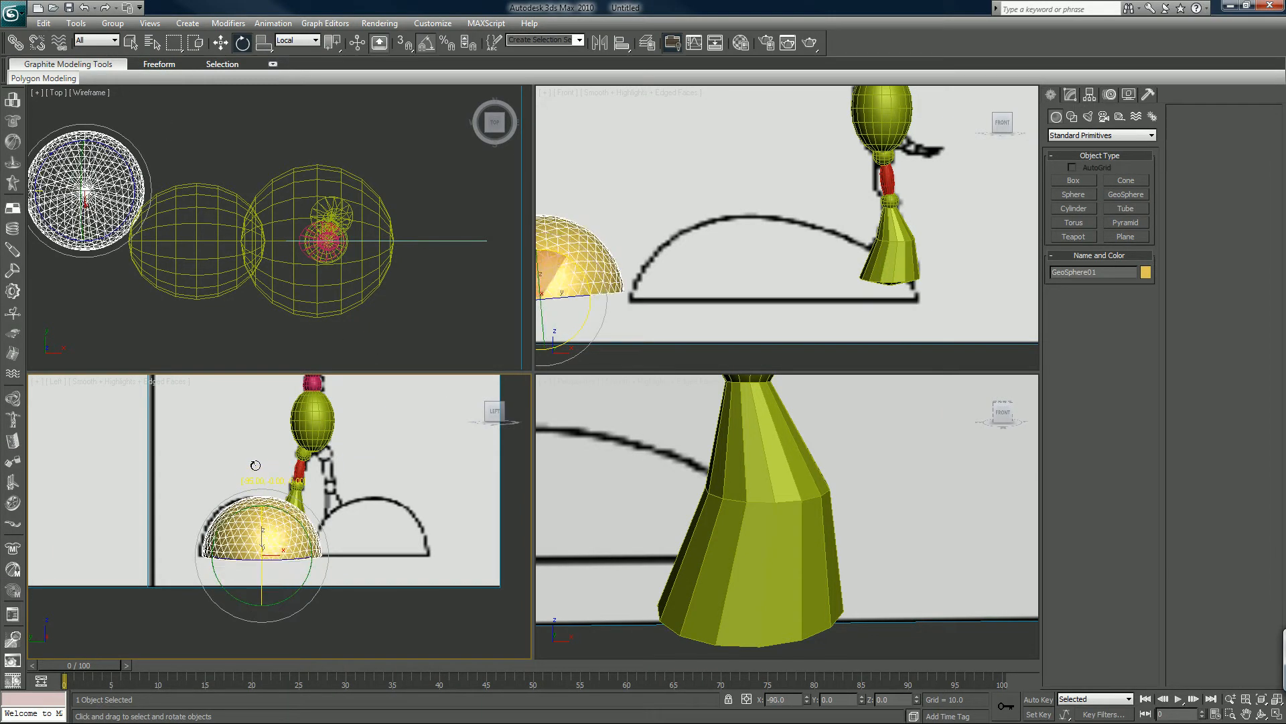
pyautogui.moveTo(258, 465); pyautogui.dragTo(240, 523)
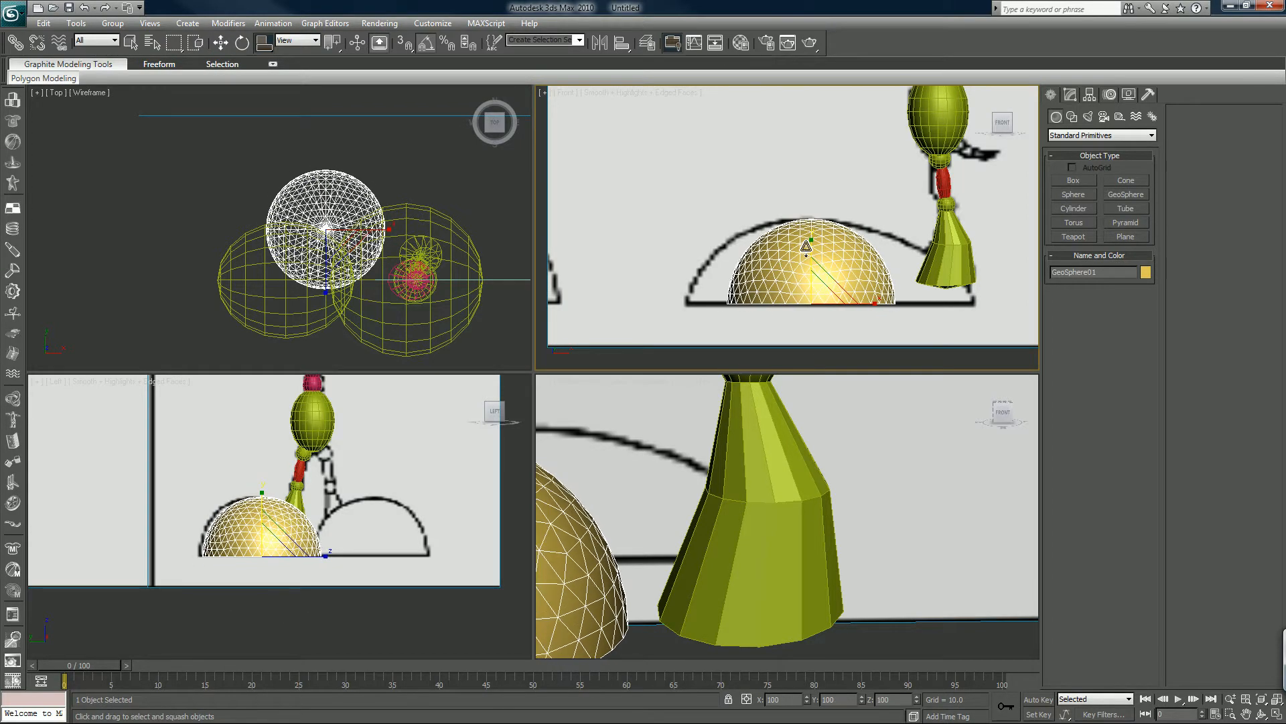
pyautogui.moveTo(806, 251); pyautogui.dragTo(868, 306)
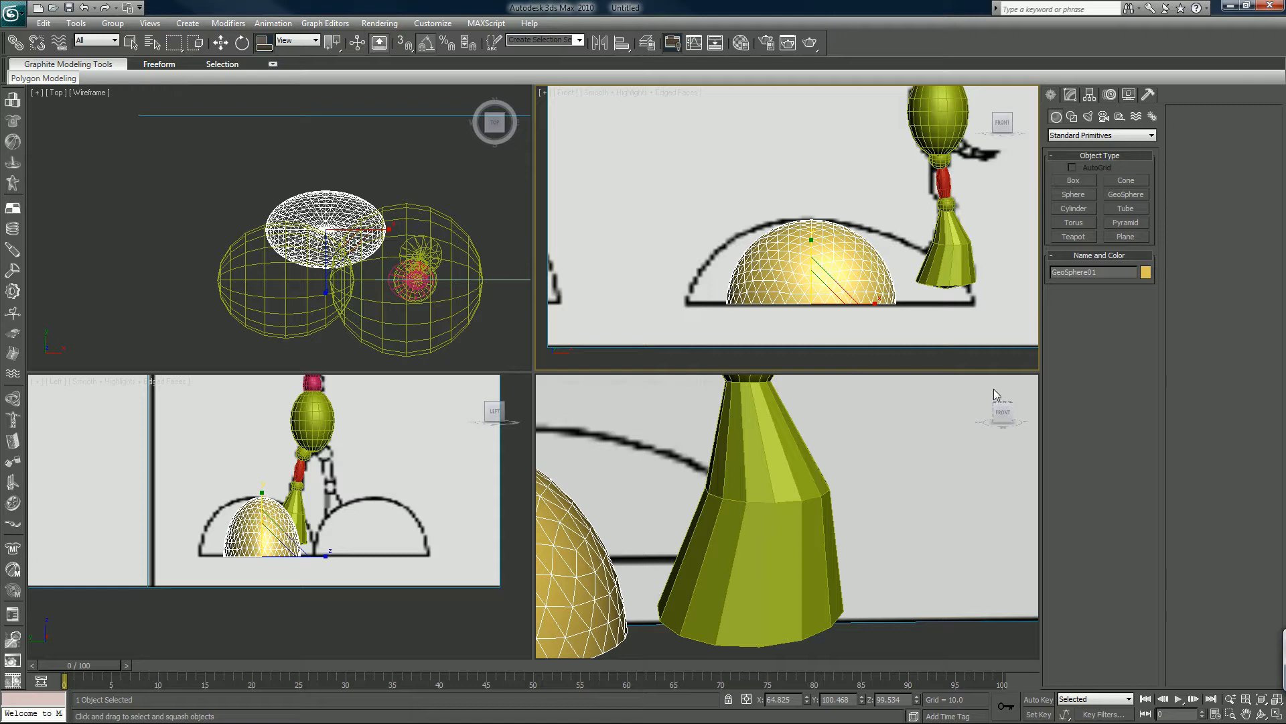
pyautogui.click(1071, 94)
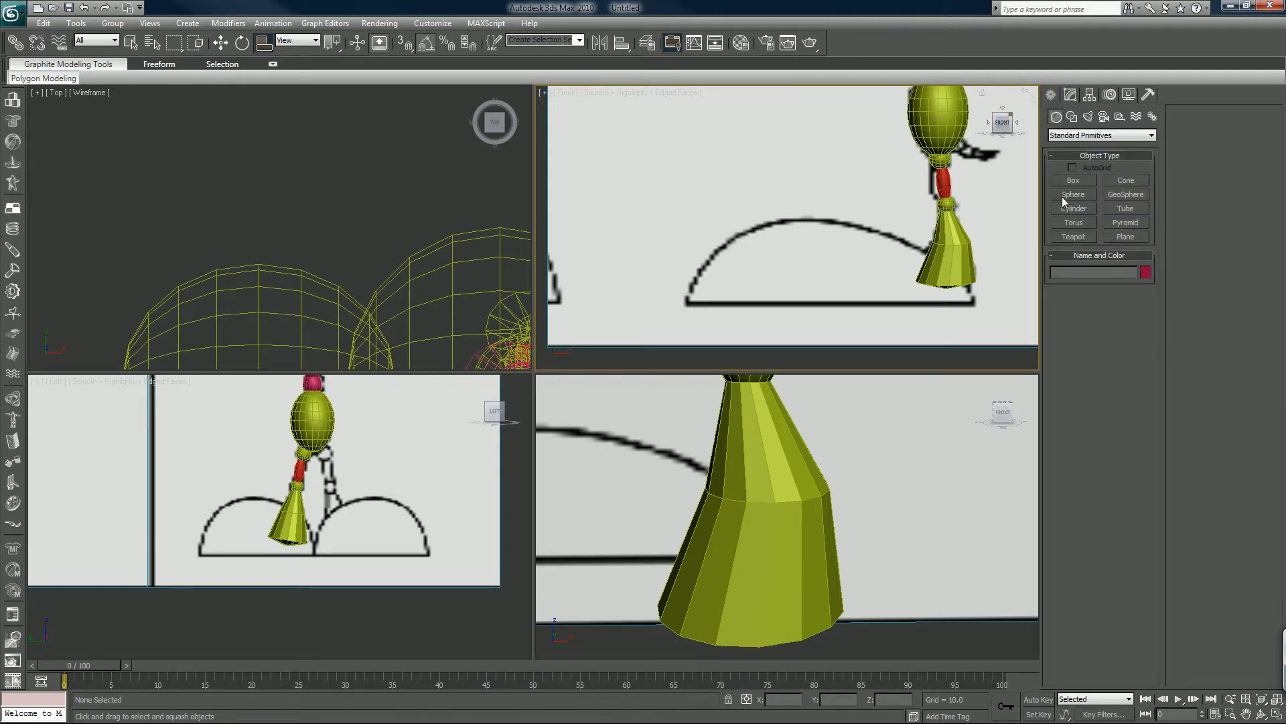
# - Create a standard half-sphere (Hemisphere 0.5) with radius 15.95 as the foot
pyautogui.click(1074, 195)
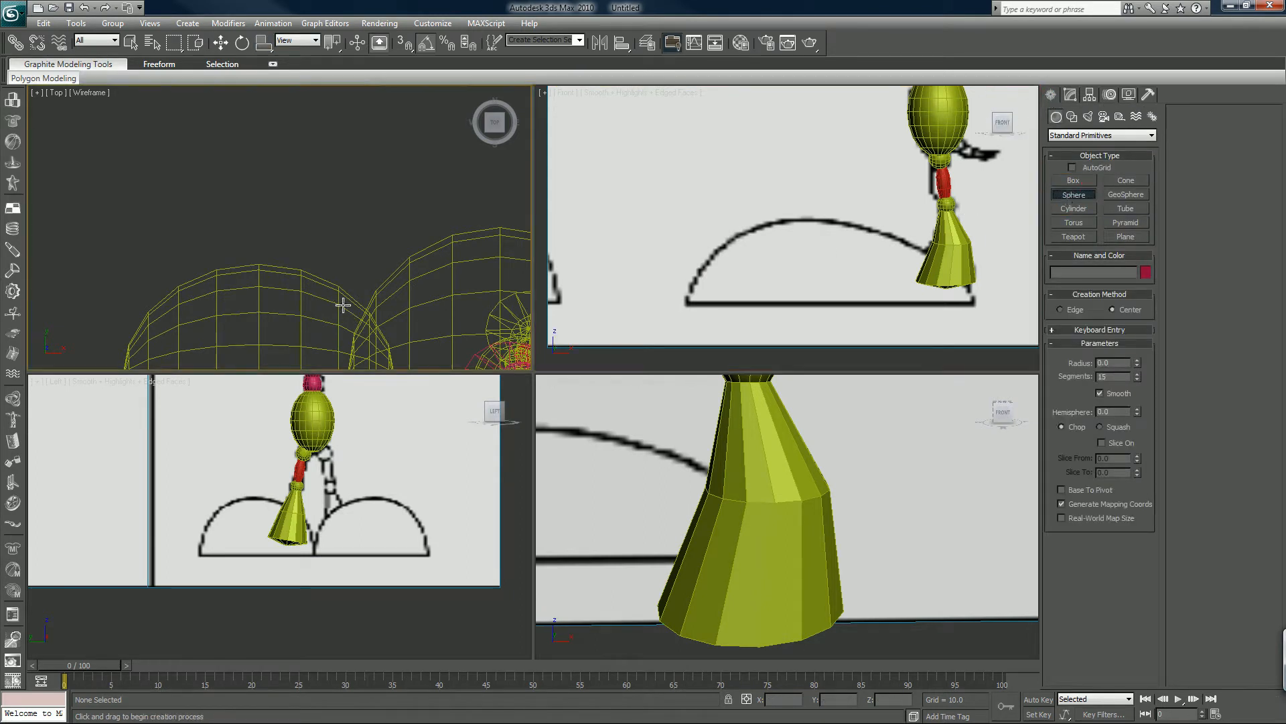
pyautogui.moveTo(357, 221); pyautogui.dragTo(460, 305)
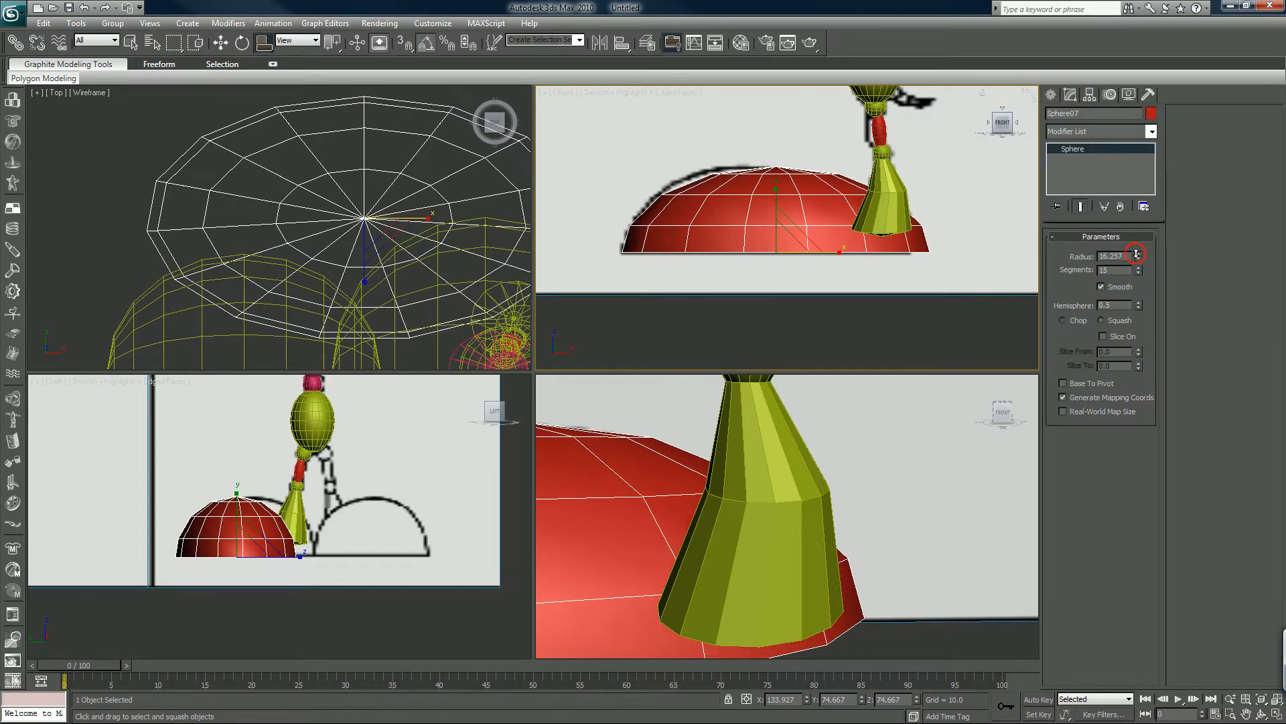
pyautogui.moveTo(1138, 255); pyautogui.dragTo(1137, 247)
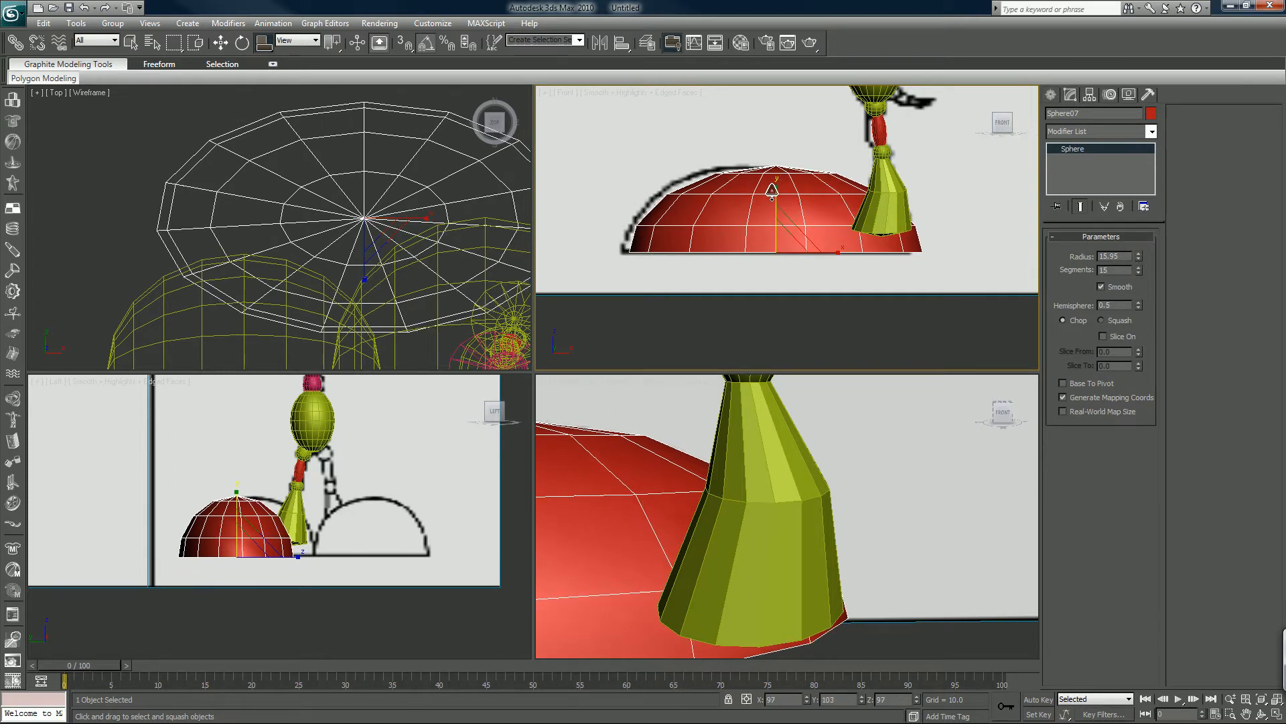
pyautogui.click(220, 41)
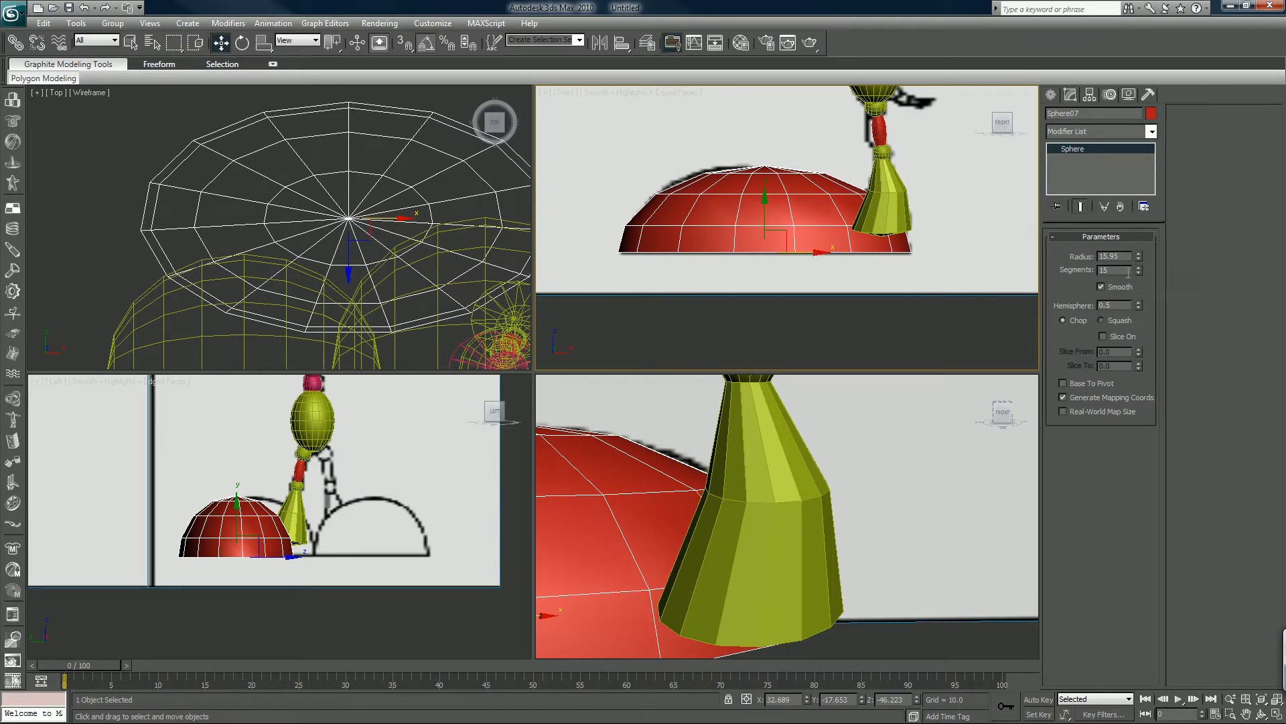
# - Raise the foot half-sphere to 32 segments and orient it under the leg
pyautogui.click(1139, 266)
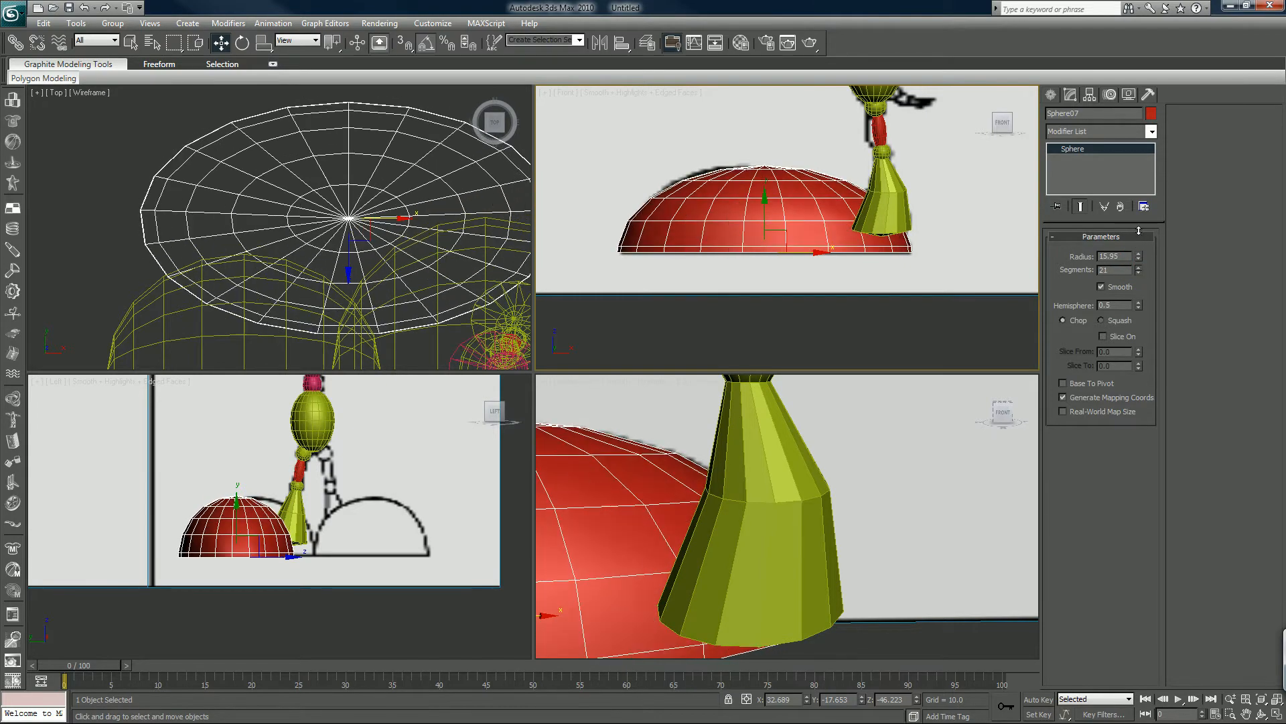
pyautogui.click(1138, 265)
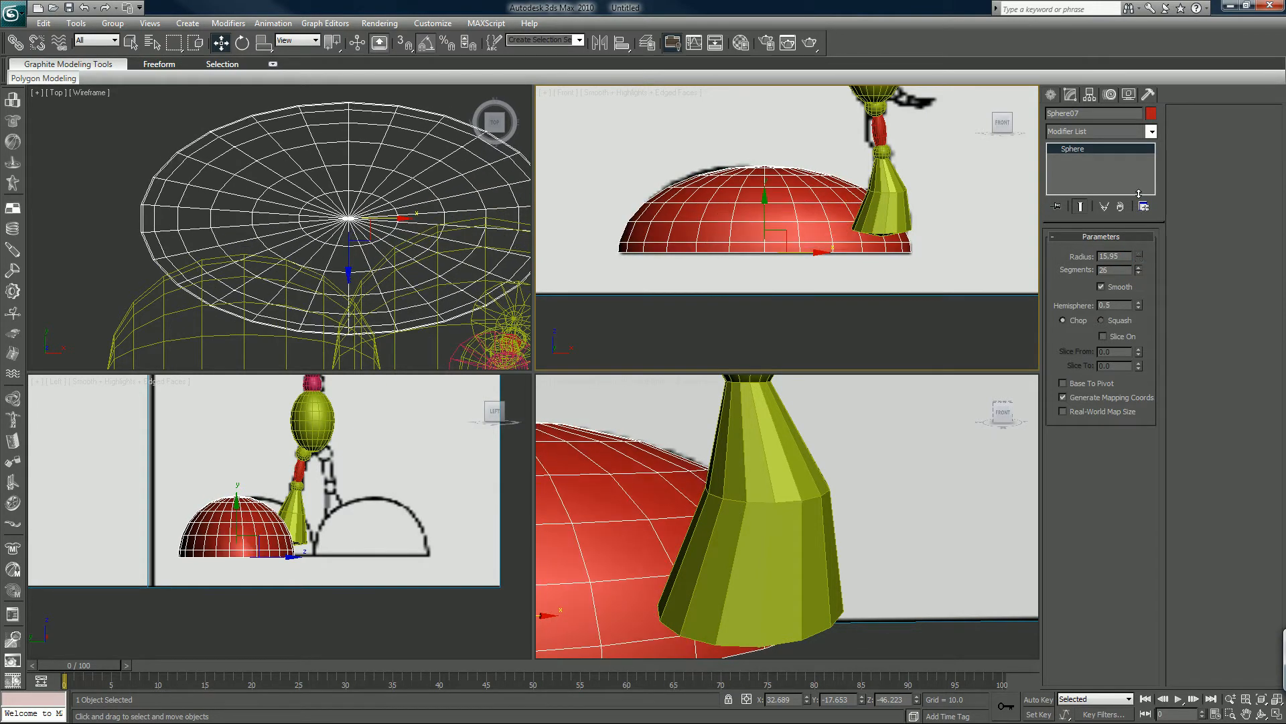
pyautogui.click(1139, 266)
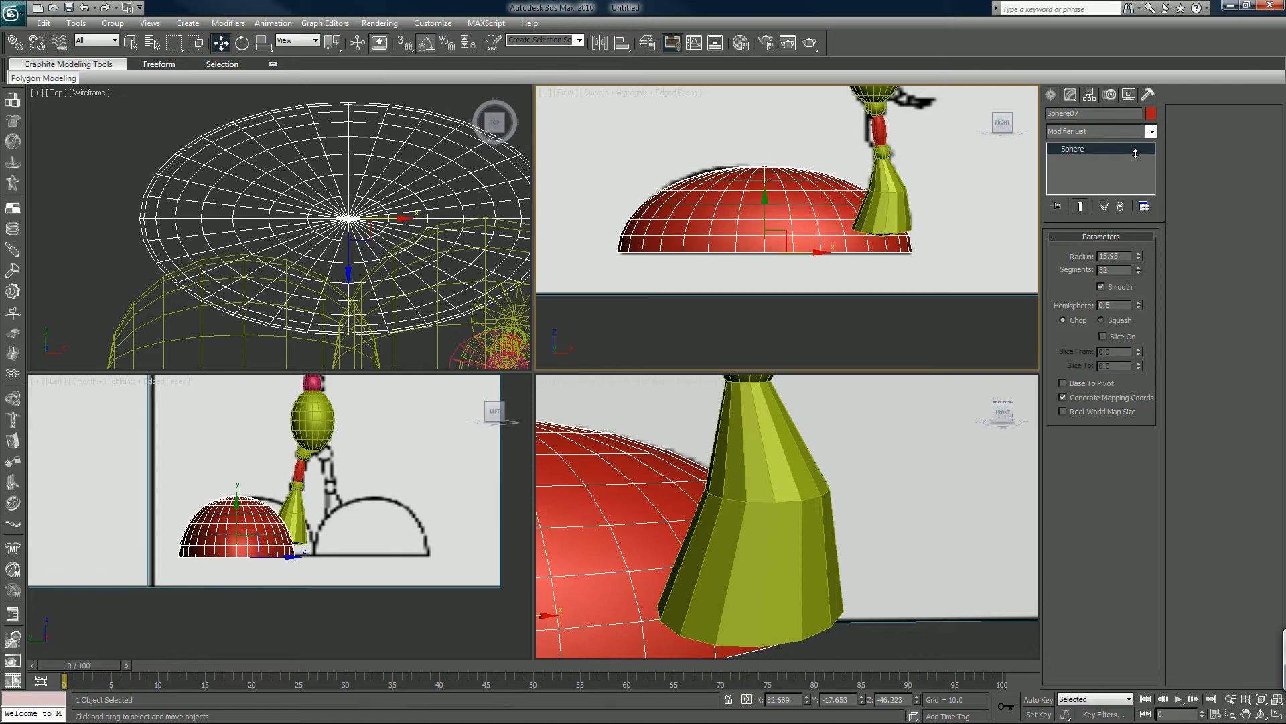
pyautogui.moveTo(1136, 161)
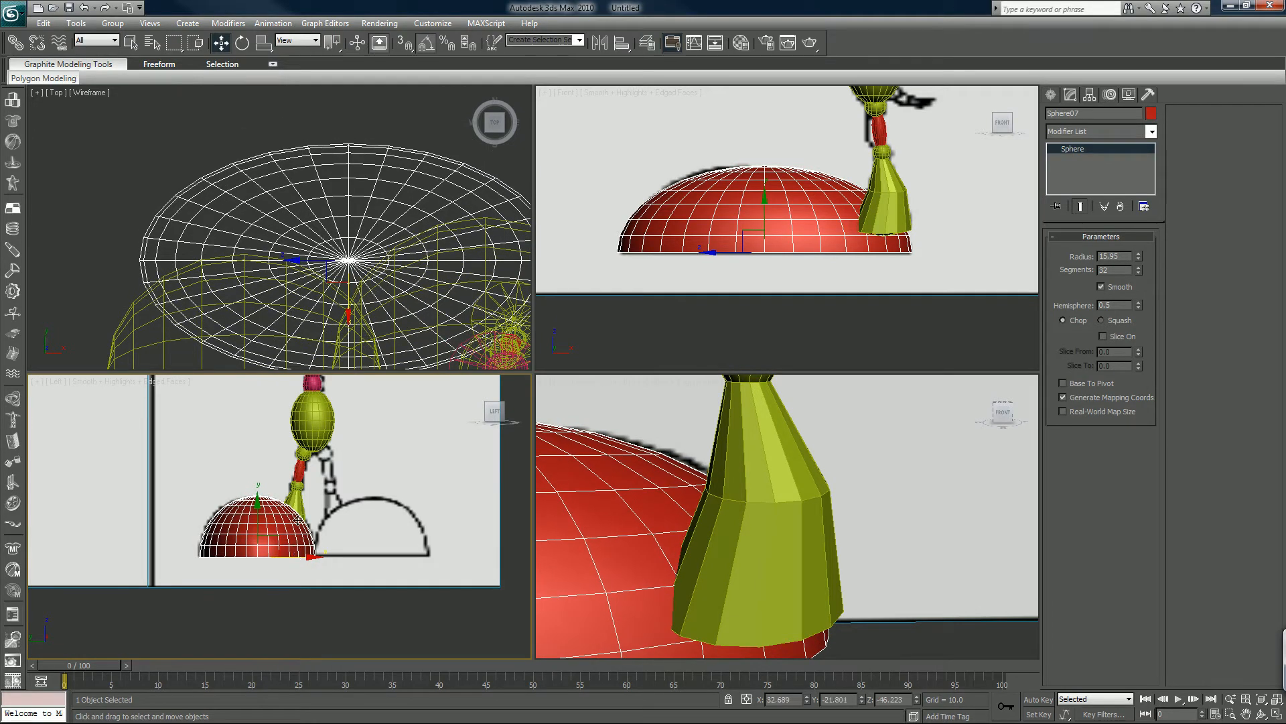
pyautogui.moveTo(361, 469)
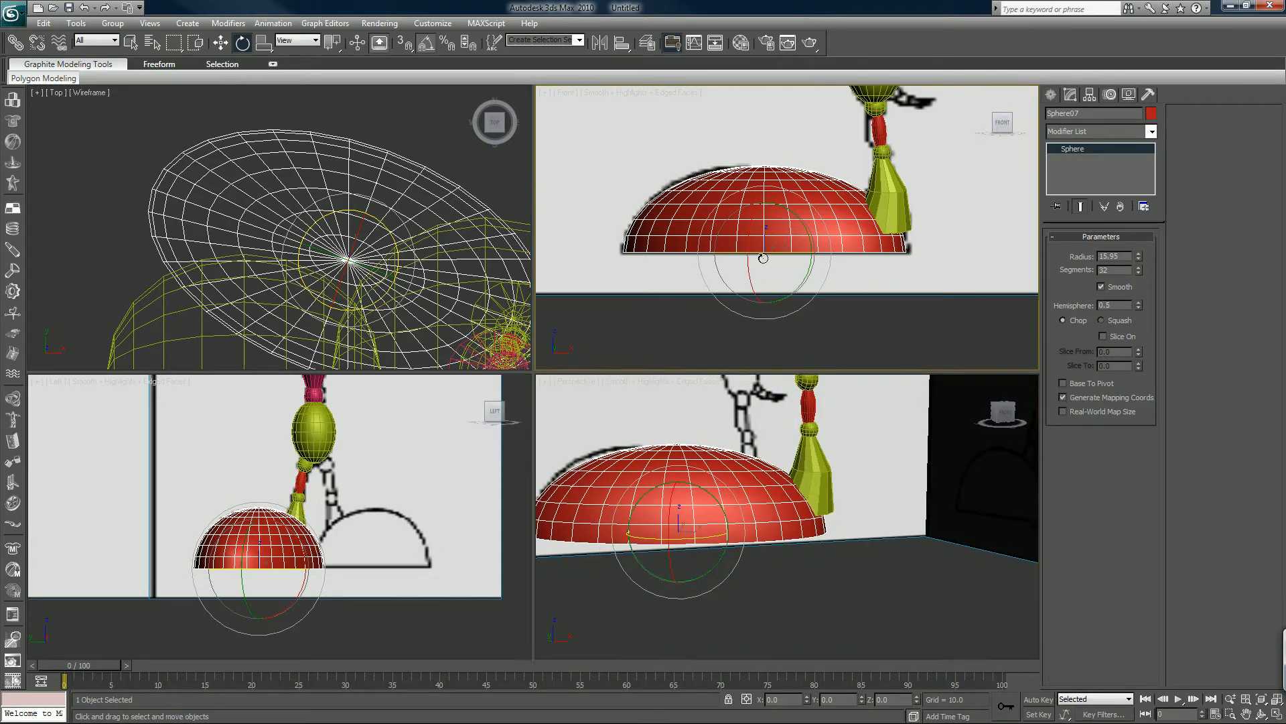
pyautogui.moveTo(762, 259); pyautogui.dragTo(828, 259)
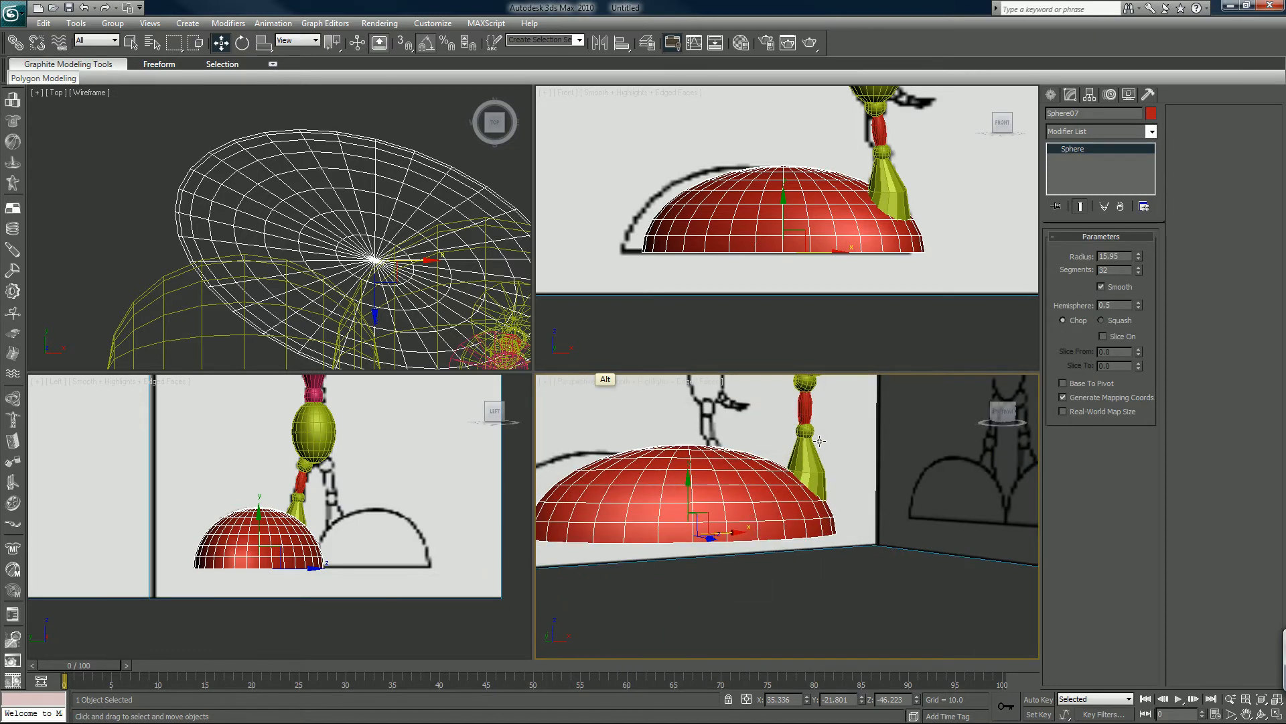
pyautogui.moveTo(738, 509); pyautogui.dragTo(832, 374)
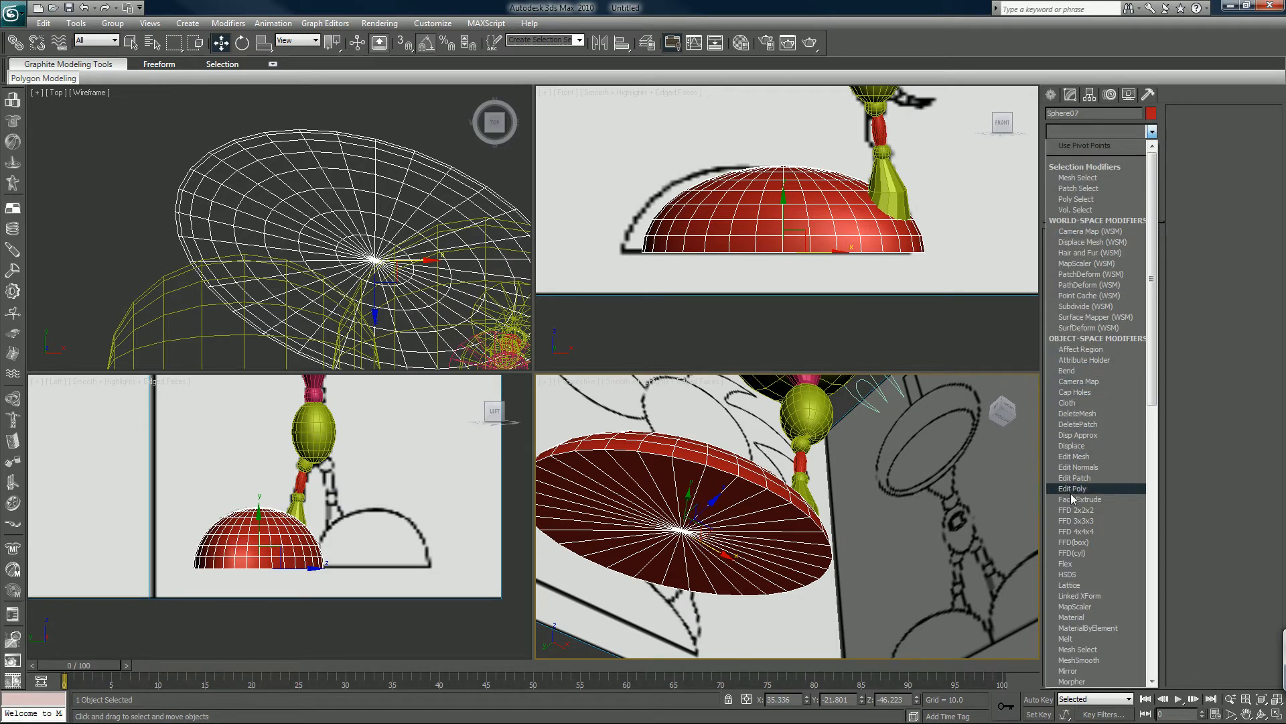
# - Add an Edit Poly modifier and collapse the foot into an Editable Poly mesh
pyautogui.click(1072, 488)
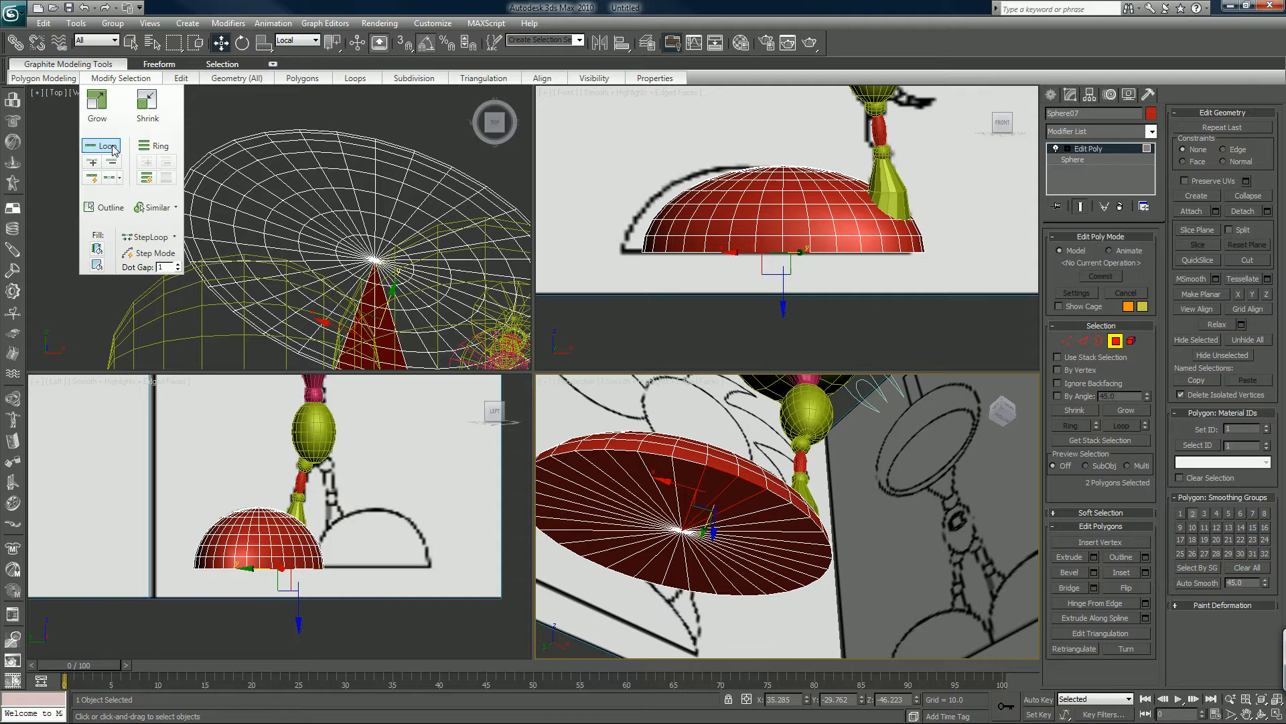
pyautogui.moveTo(104, 144)
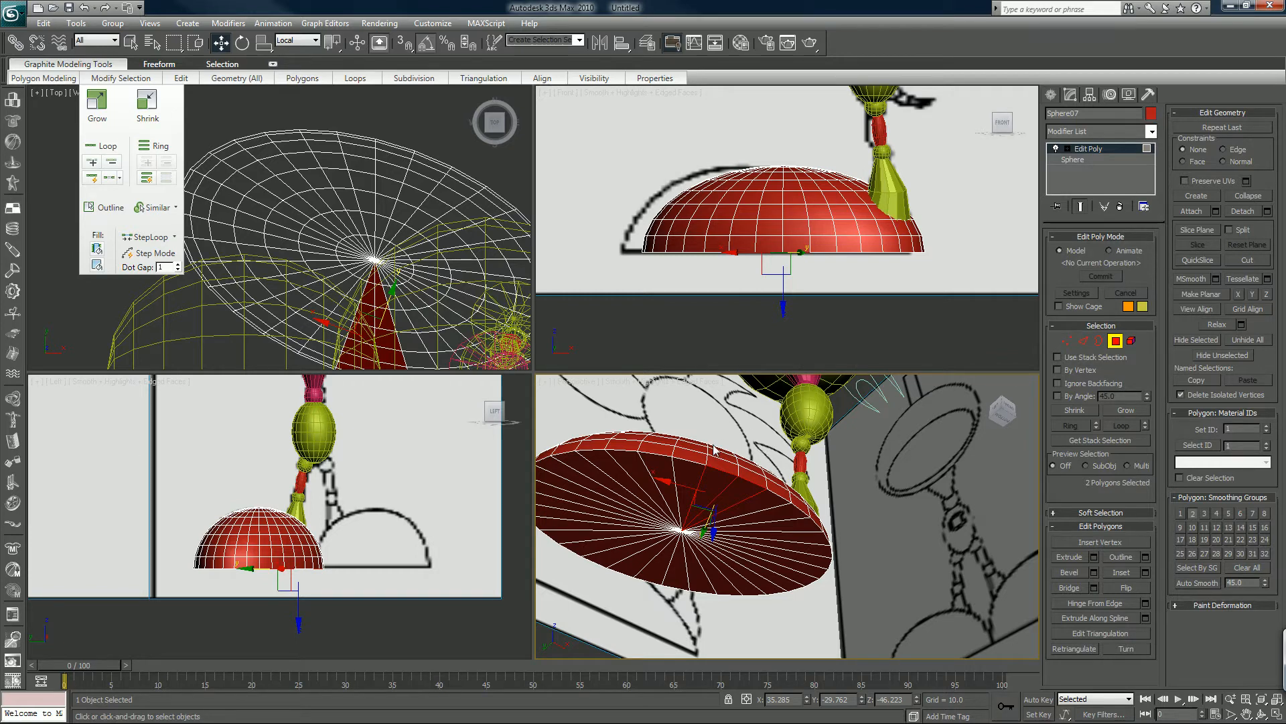
pyautogui.rightClick(714, 451)
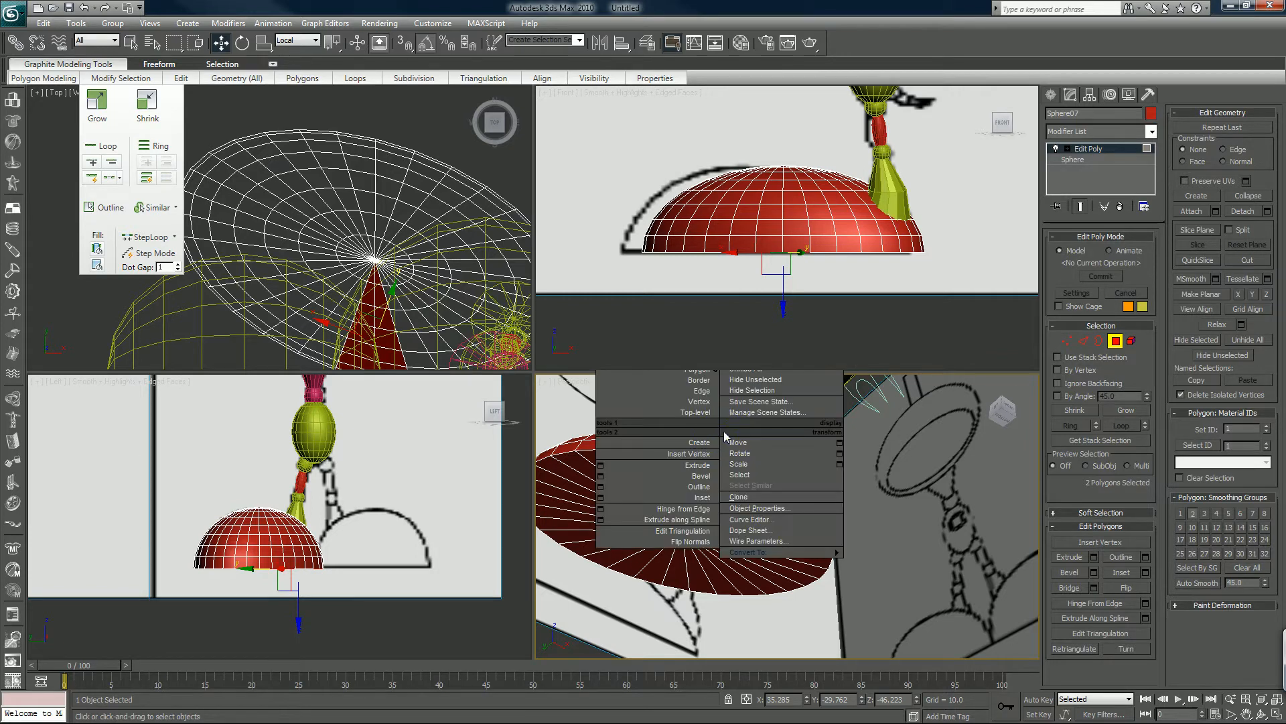
pyautogui.click(737, 441)
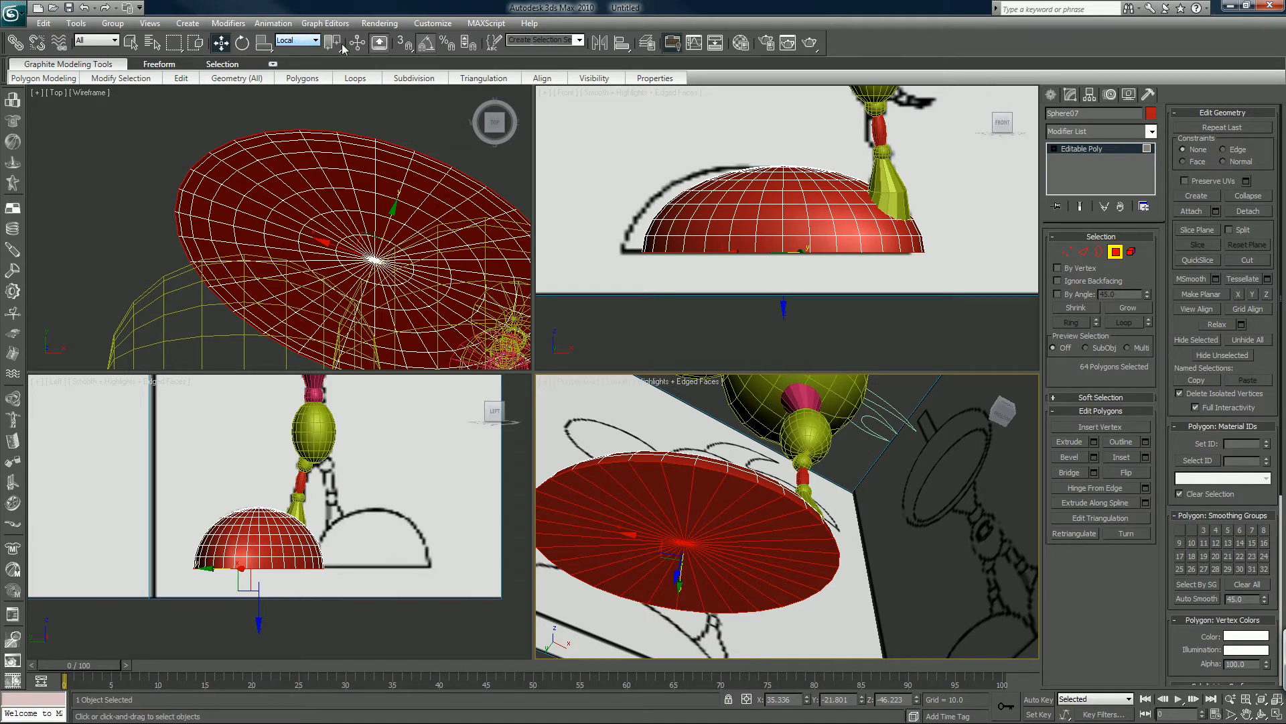
# - Switch to vertex editing on the foot and bring up the Layer Manager to hide Ref Pannels
pyautogui.click(353, 78)
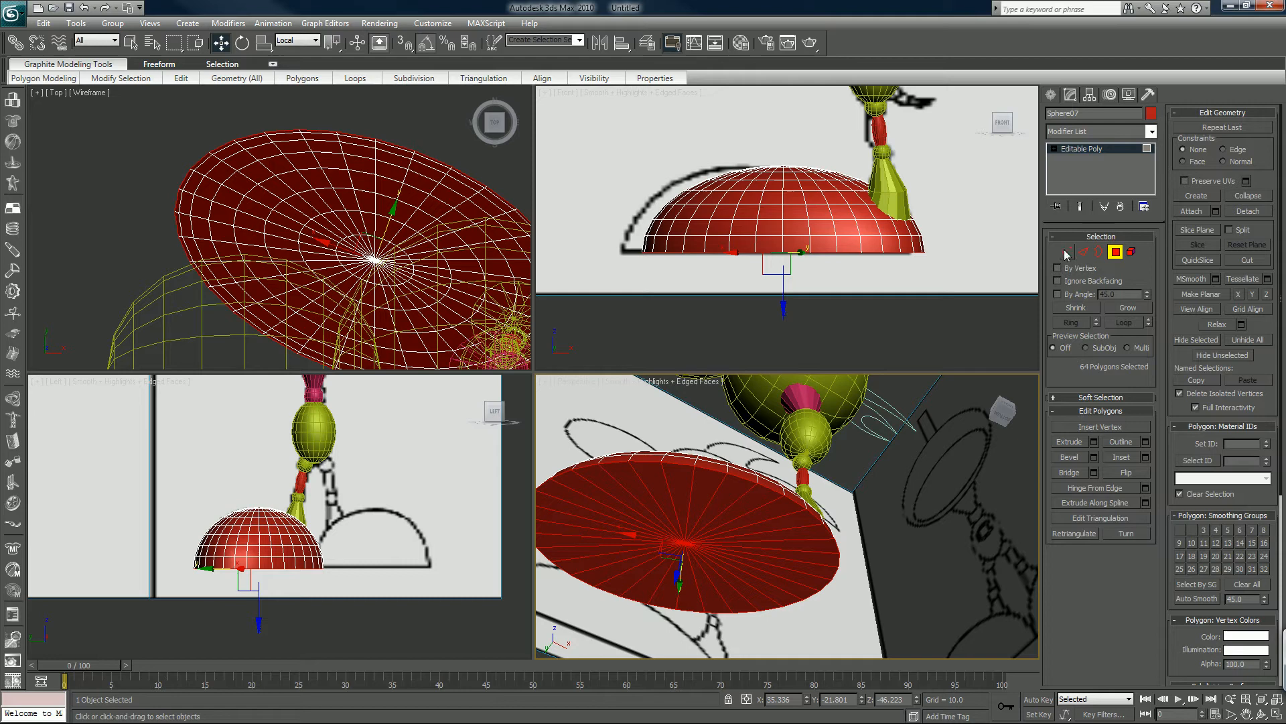
pyautogui.click(1069, 251)
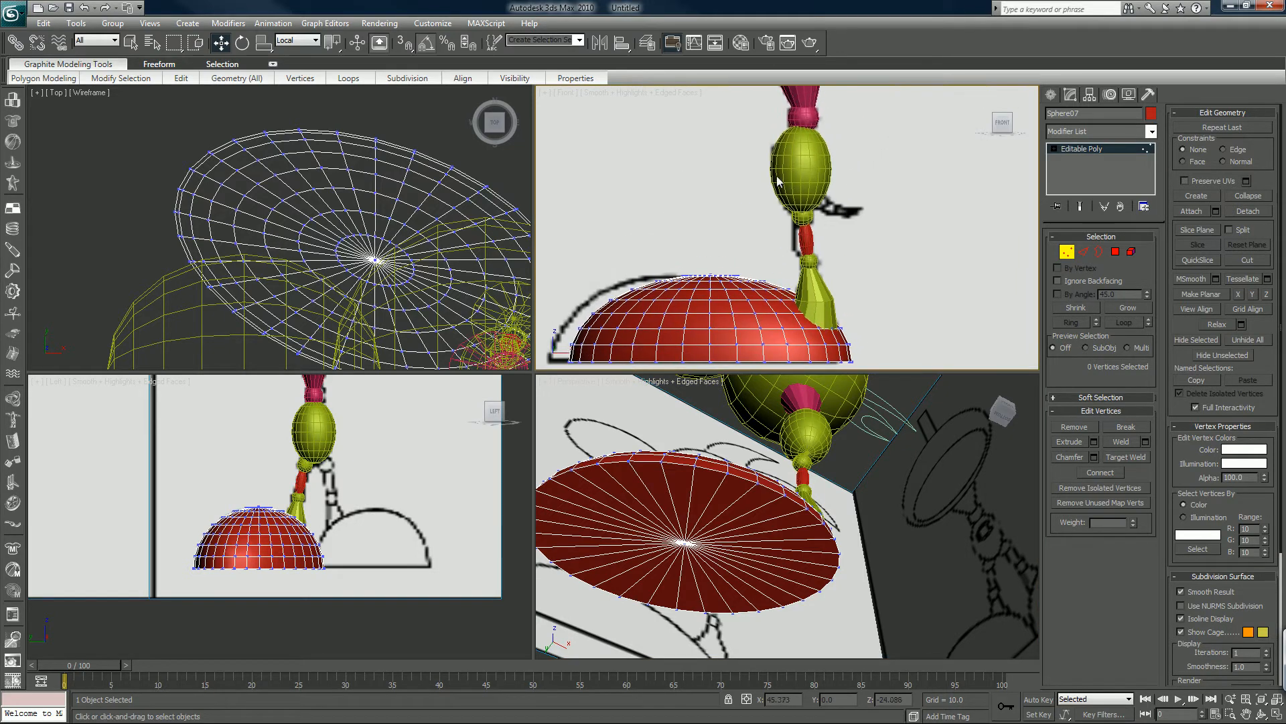
pyautogui.click(647, 43)
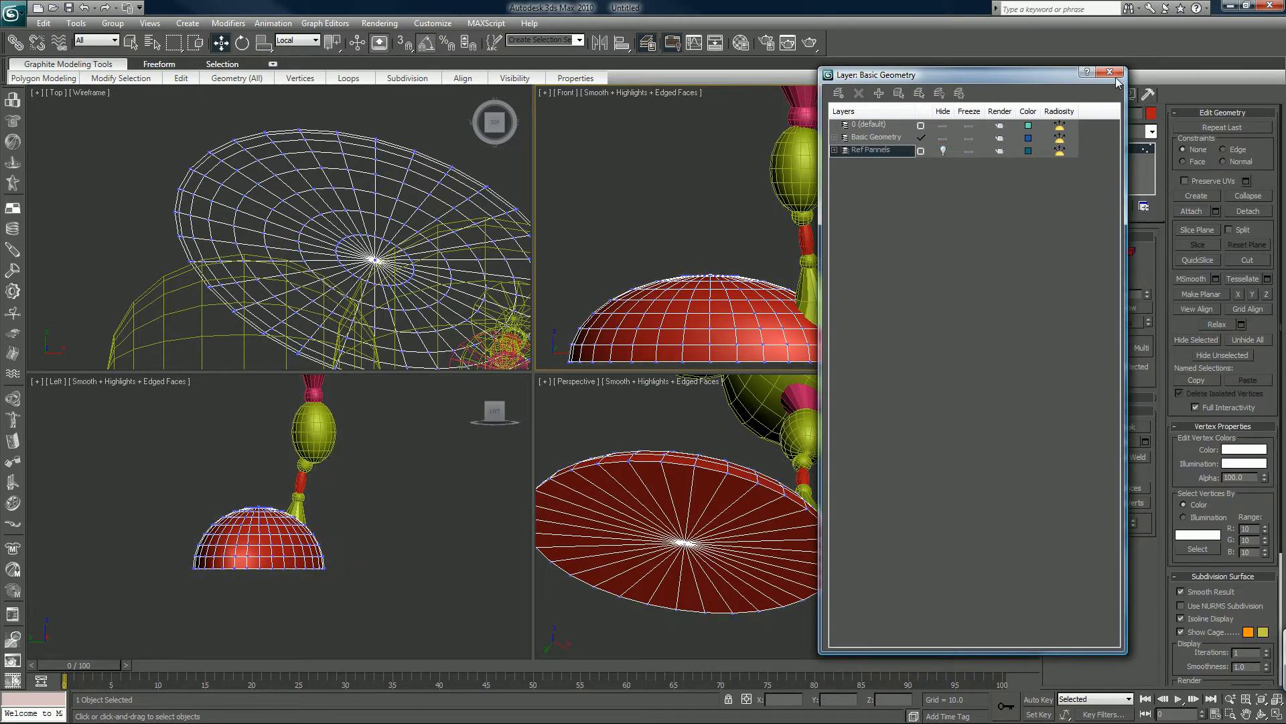
# - Close the layers window and select the 32 polygons of the foot's flat bottom cap
pyautogui.click(1109, 72)
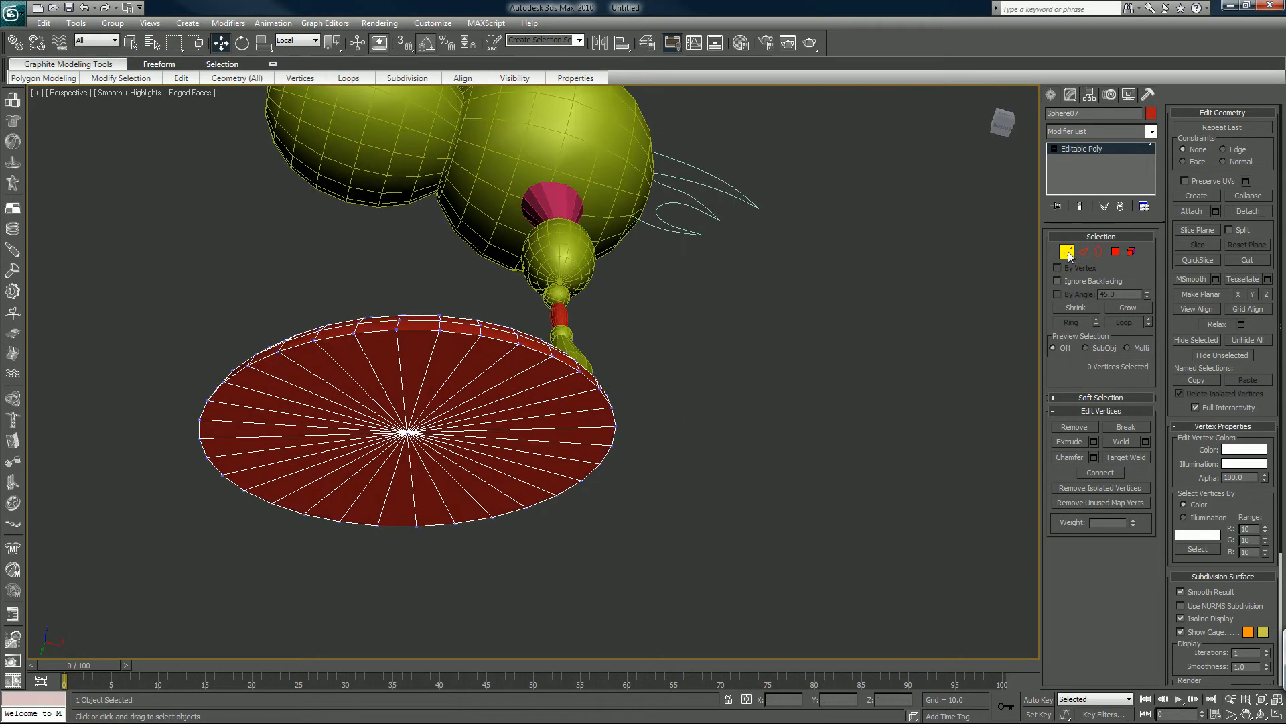
pyautogui.click(420, 433)
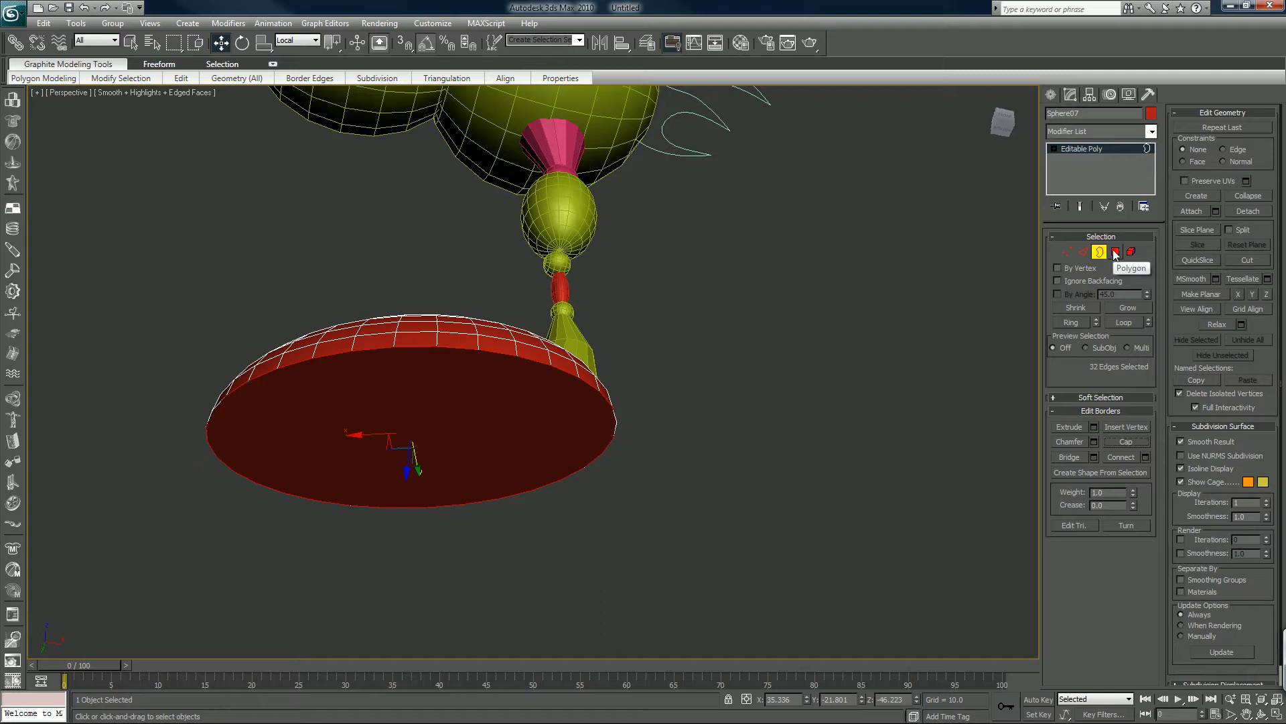
pyautogui.click(1115, 252)
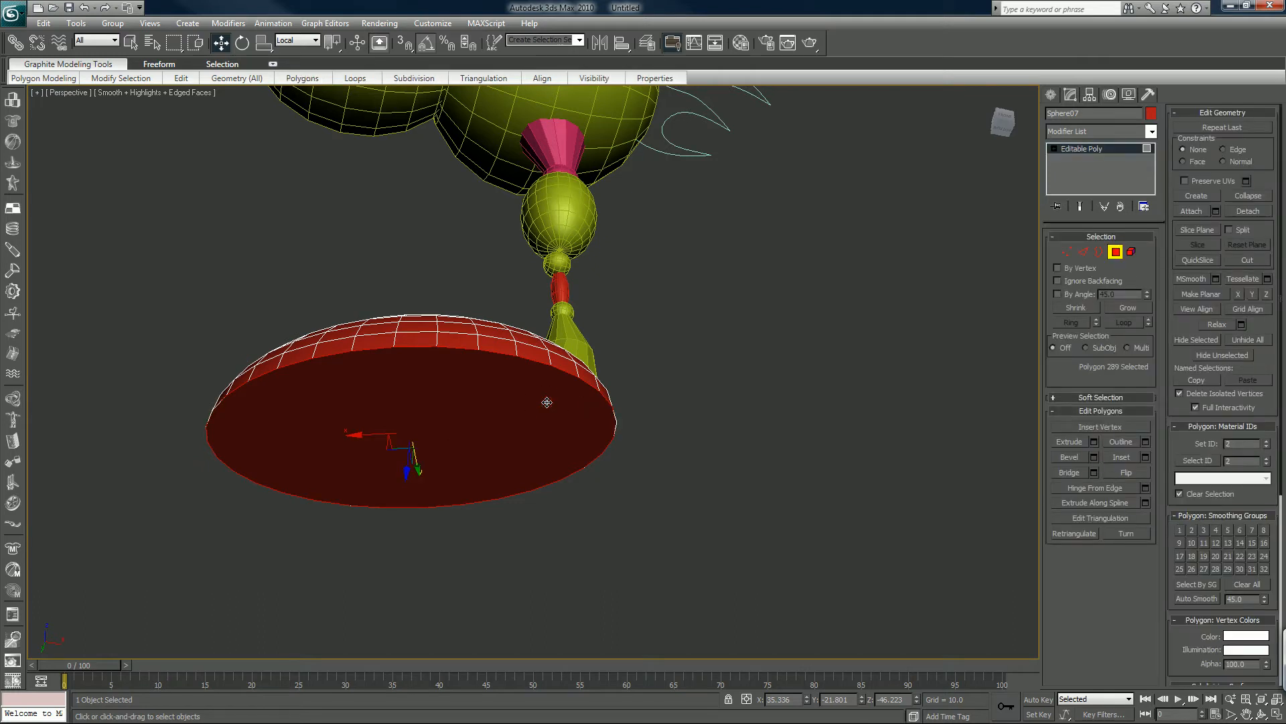
pyautogui.click(302, 77)
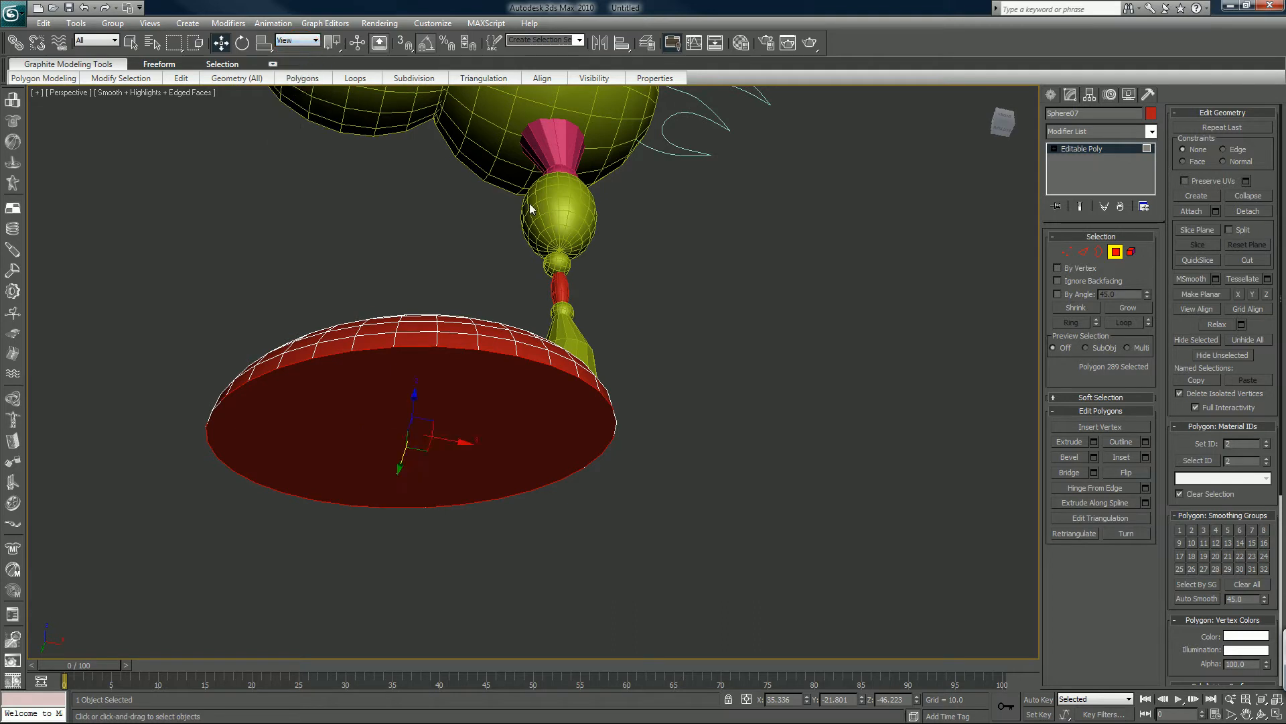
pyautogui.moveTo(1220, 433)
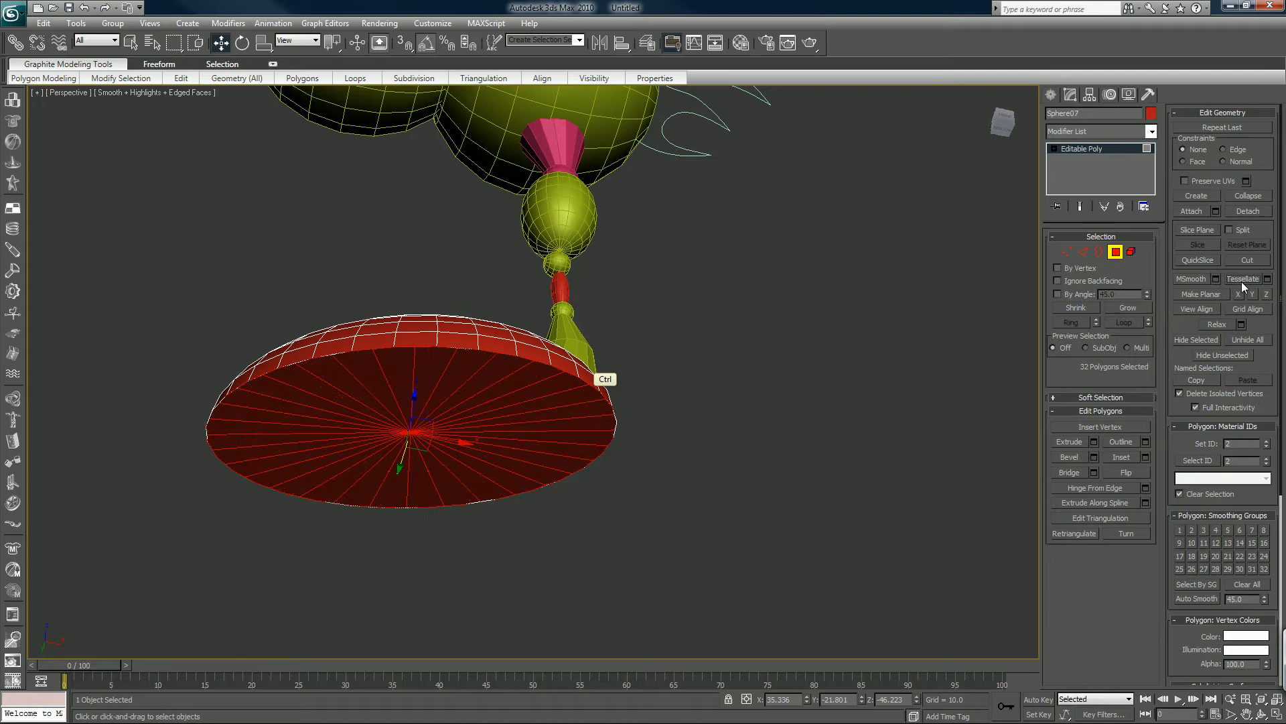
pyautogui.click(302, 78)
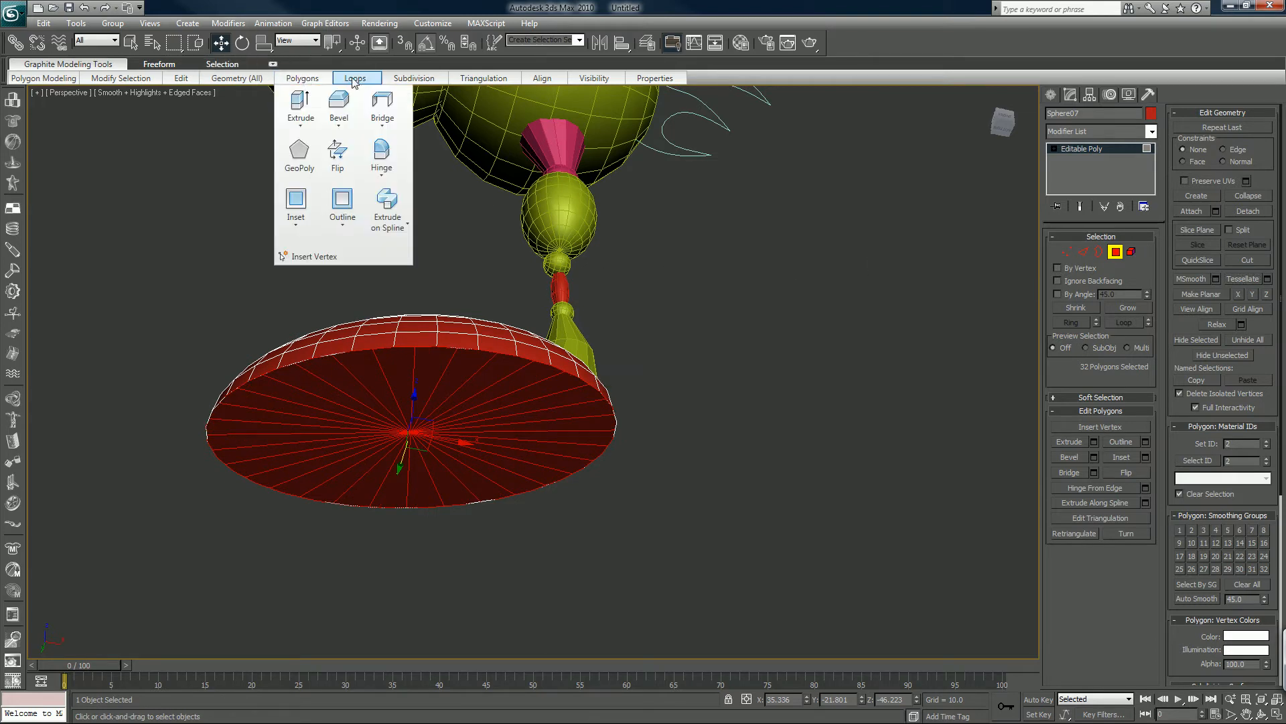
# - Bring up the Loops tools and orbit around the foot toward the leg's joint sphere
pyautogui.click(348, 107)
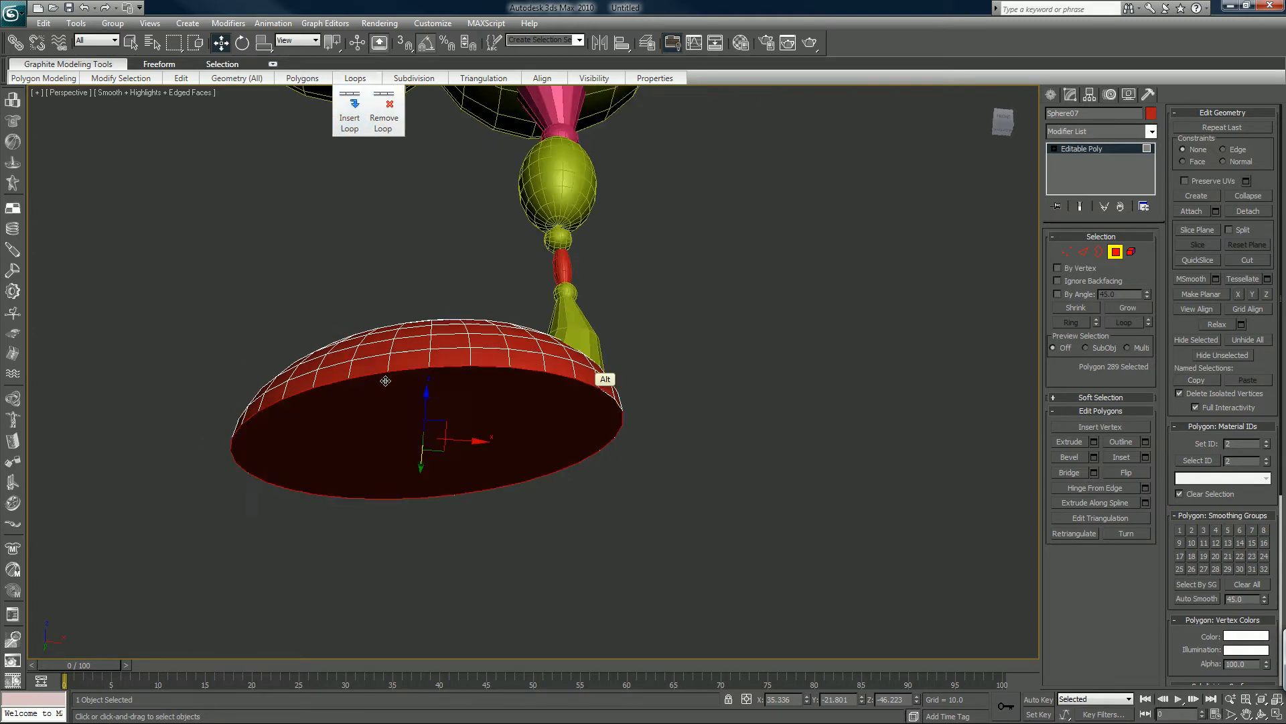
pyautogui.moveTo(386, 380); pyautogui.dragTo(402, 306)
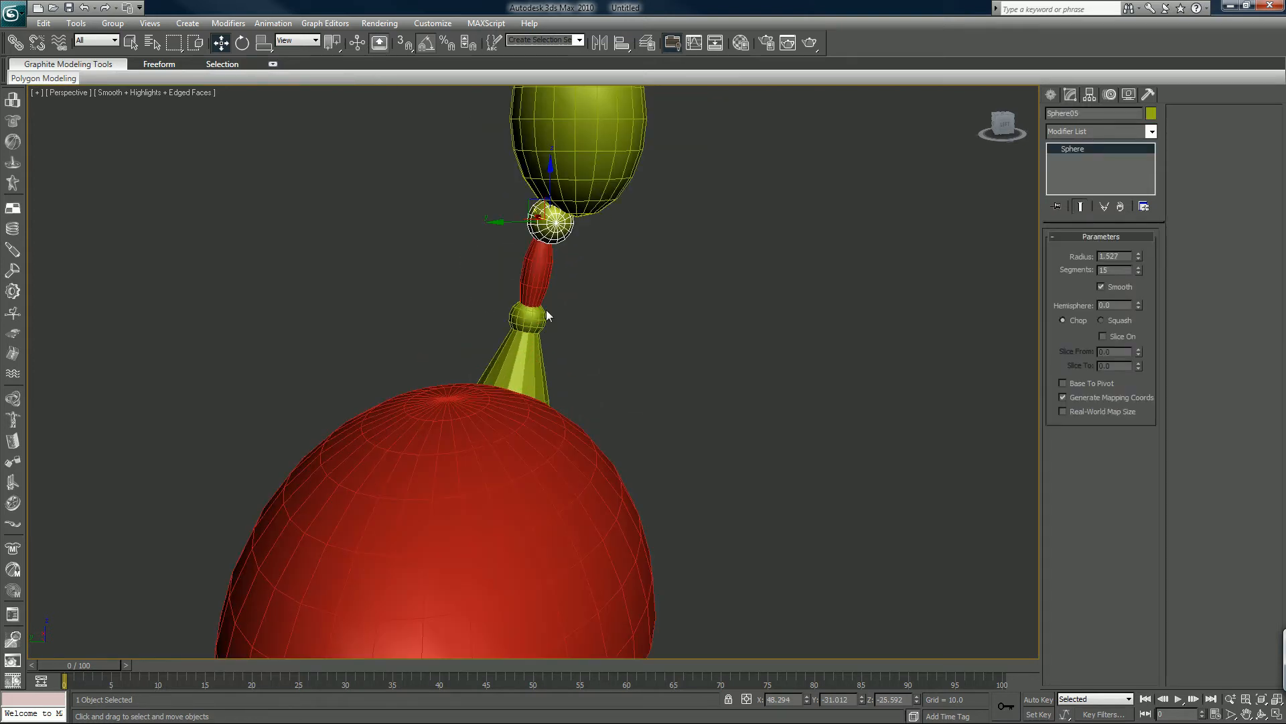
pyautogui.moveTo(470, 235)
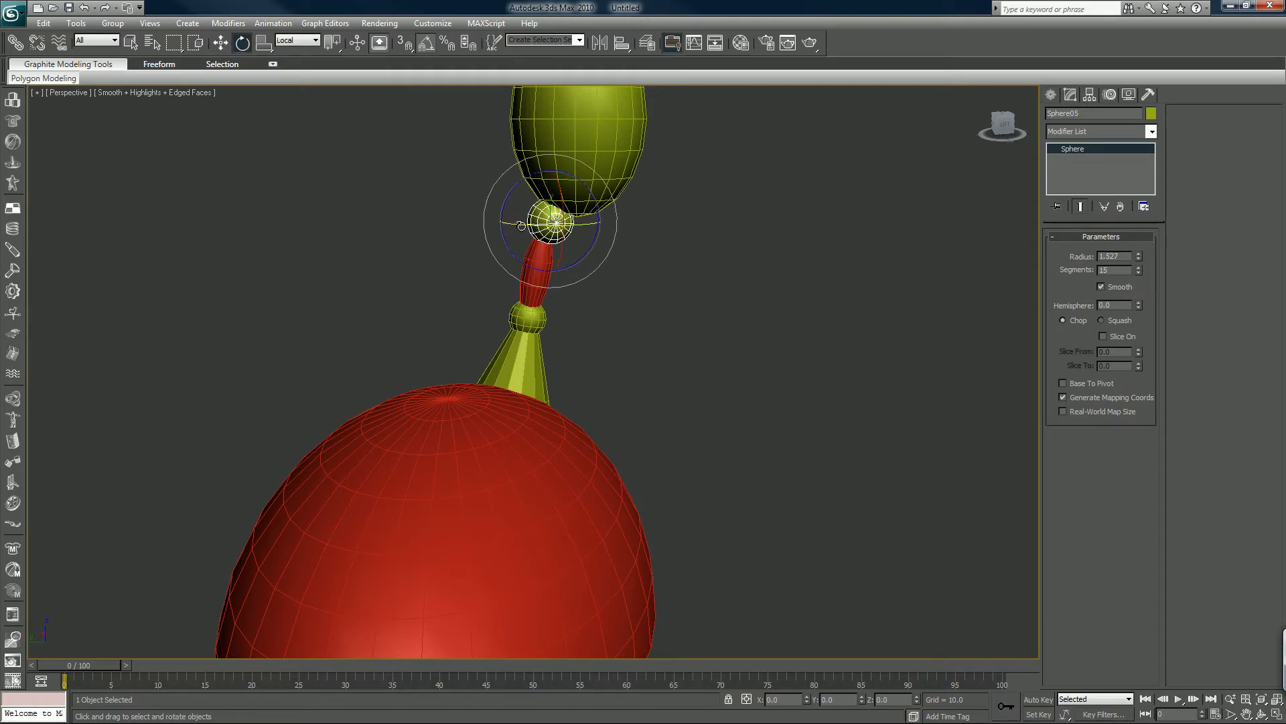
# - Select the joint sphere and add the other leg and foot pieces for cloning
pyautogui.moveTo(525, 226); pyautogui.dragTo(521, 226)
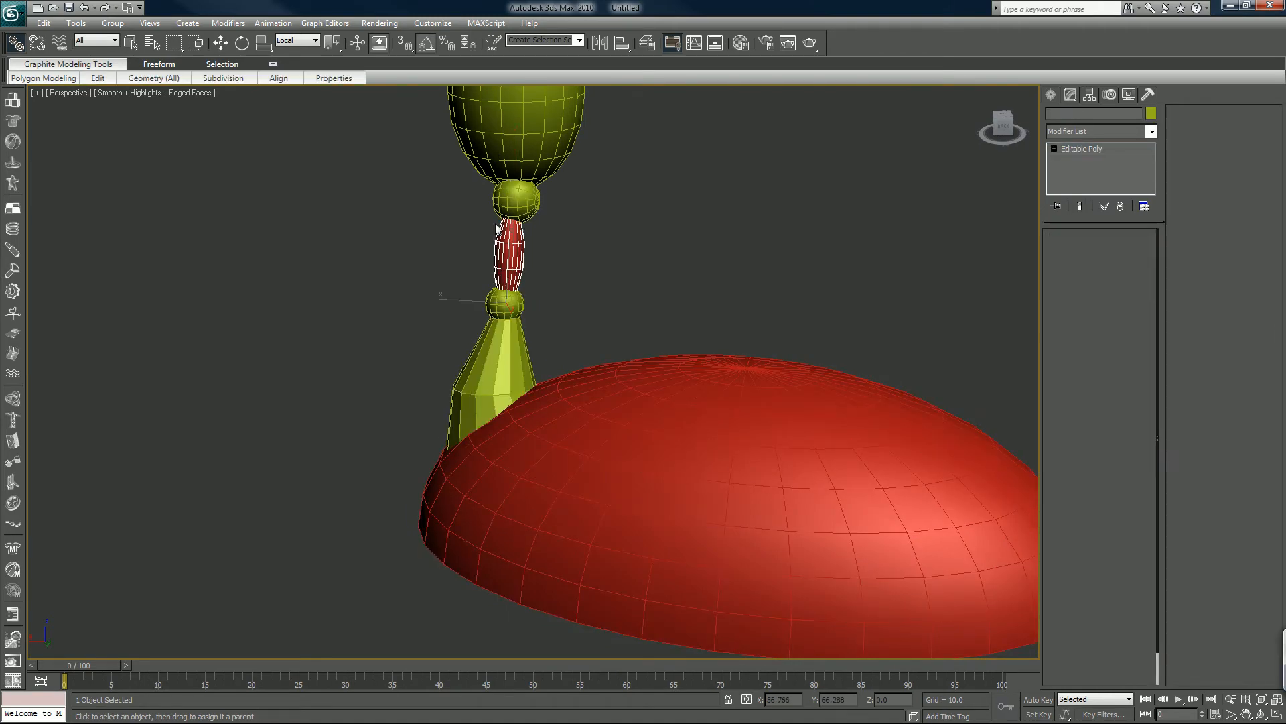
pyautogui.click(510, 205)
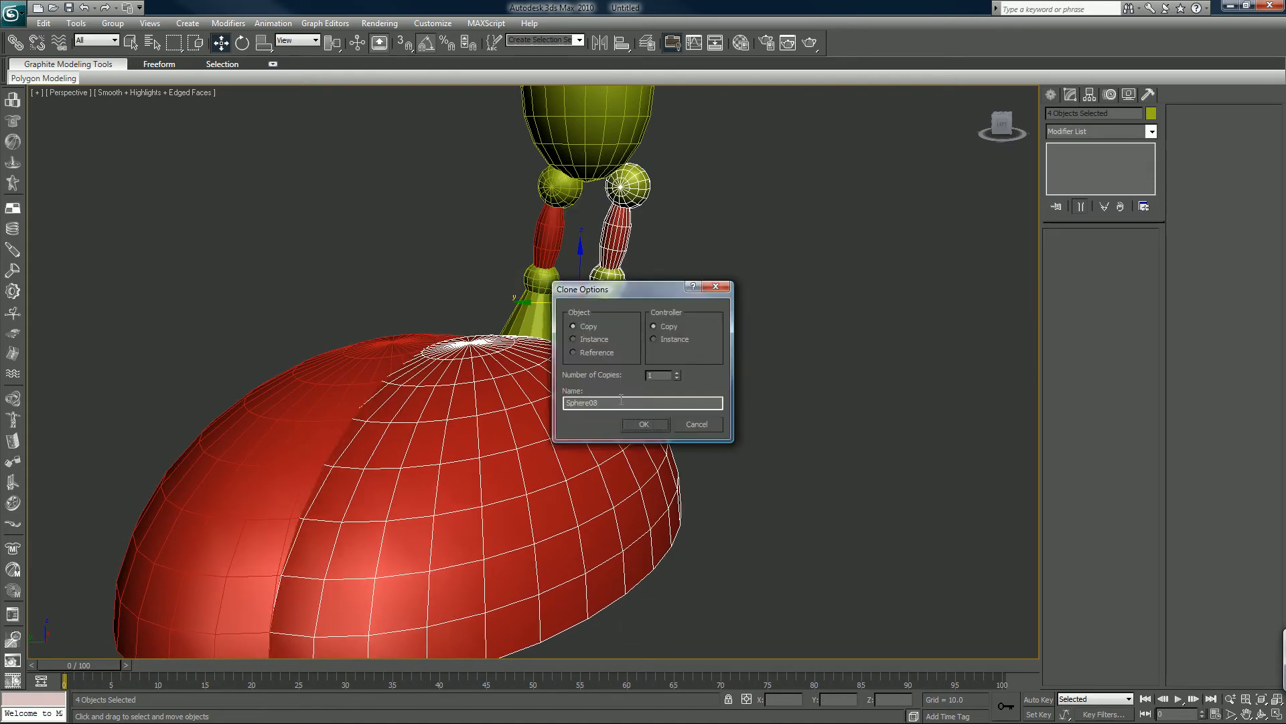
# - Confirm the leg copy, mirror it and move it sideways as the second leg
pyautogui.click(643, 425)
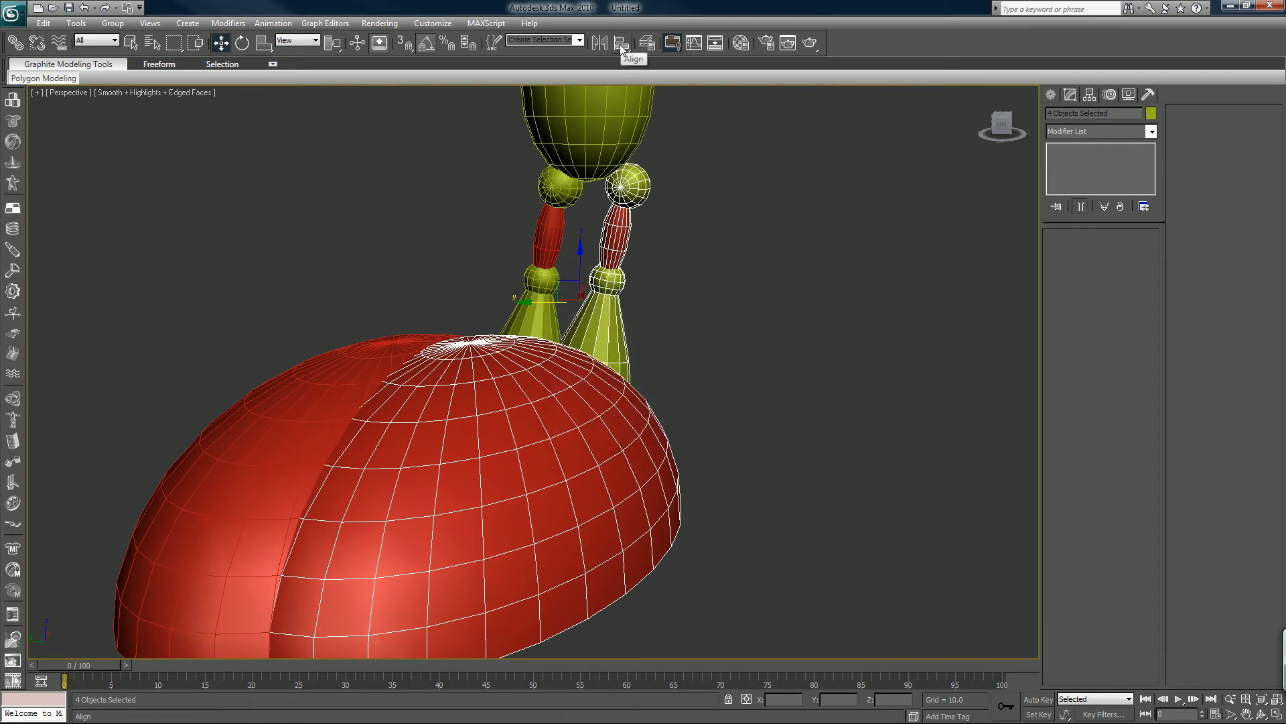
pyautogui.click(600, 41)
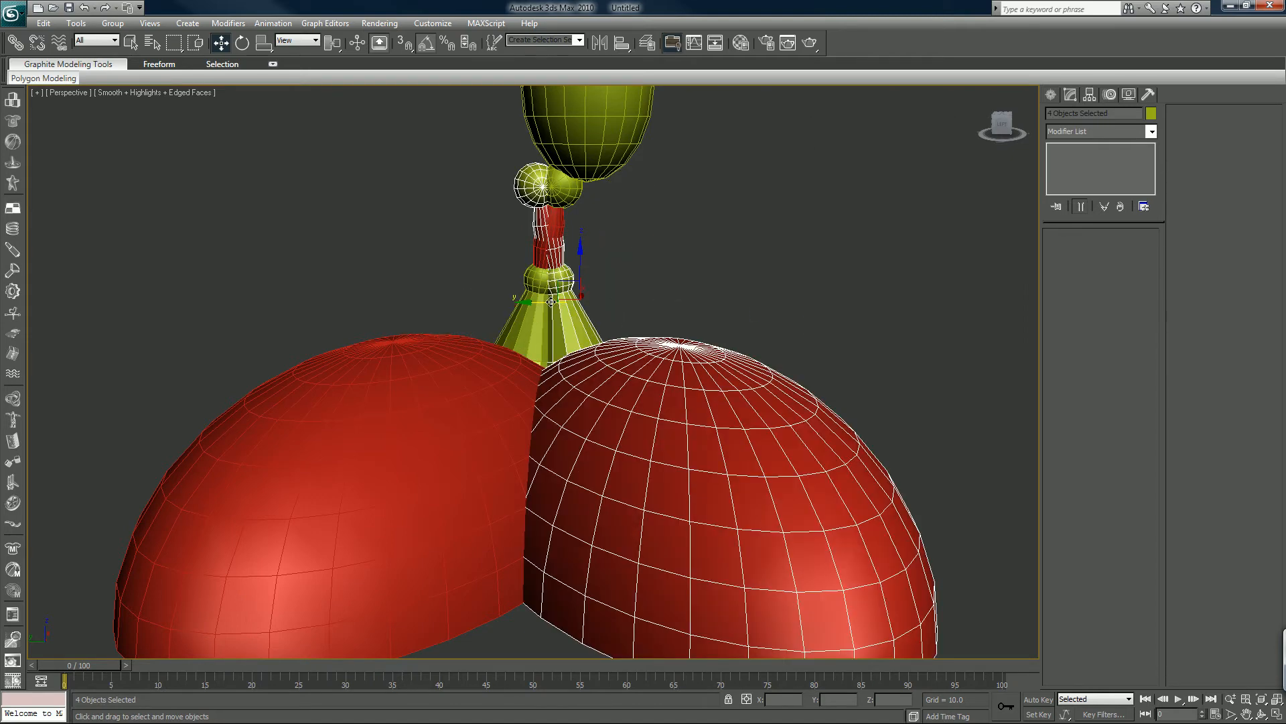
pyautogui.moveTo(537, 299); pyautogui.dragTo(631, 316)
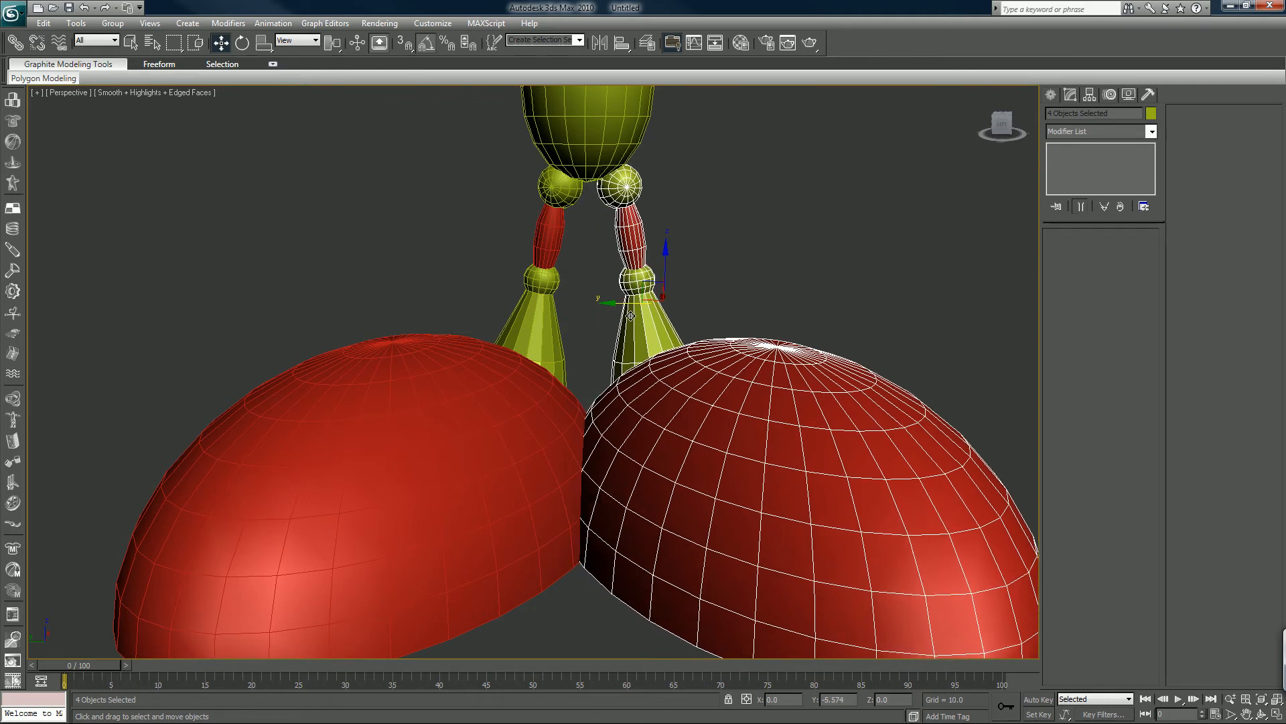
pyautogui.press('Alt+w')
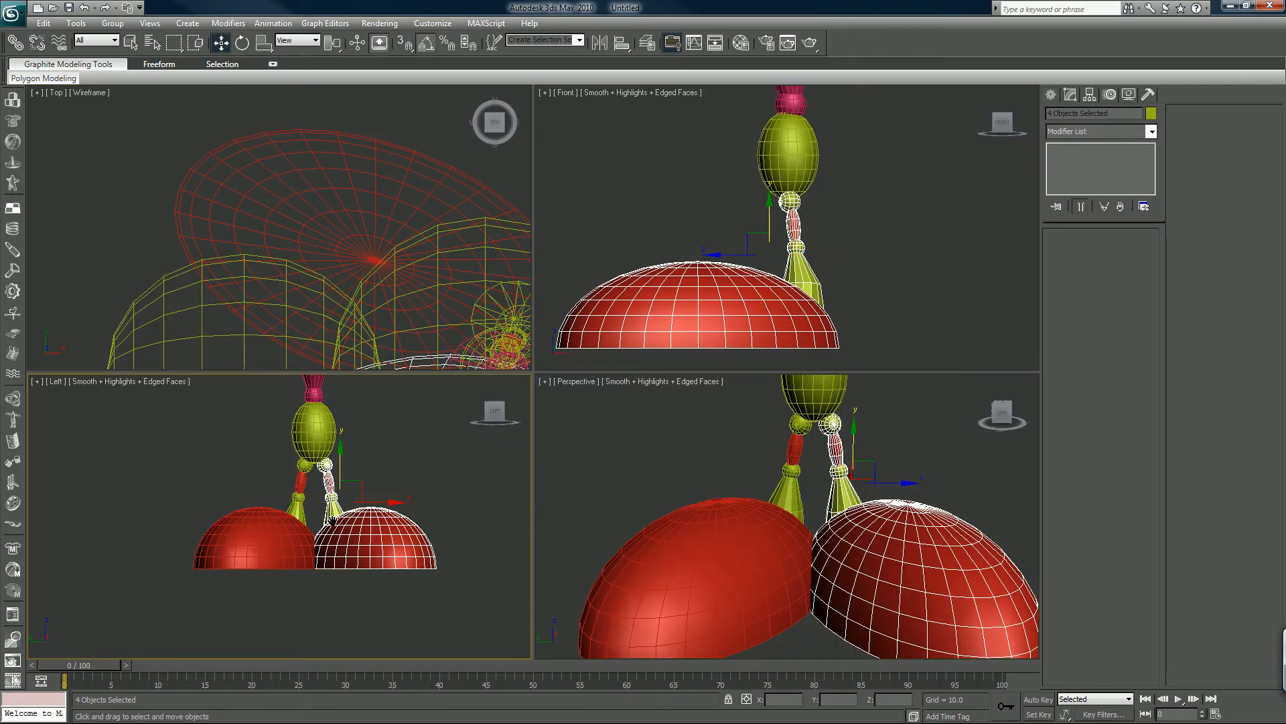
# - In the enlarged side view, move the second leg's hip joint so both legs hang evenly
pyautogui.press('alt+w')
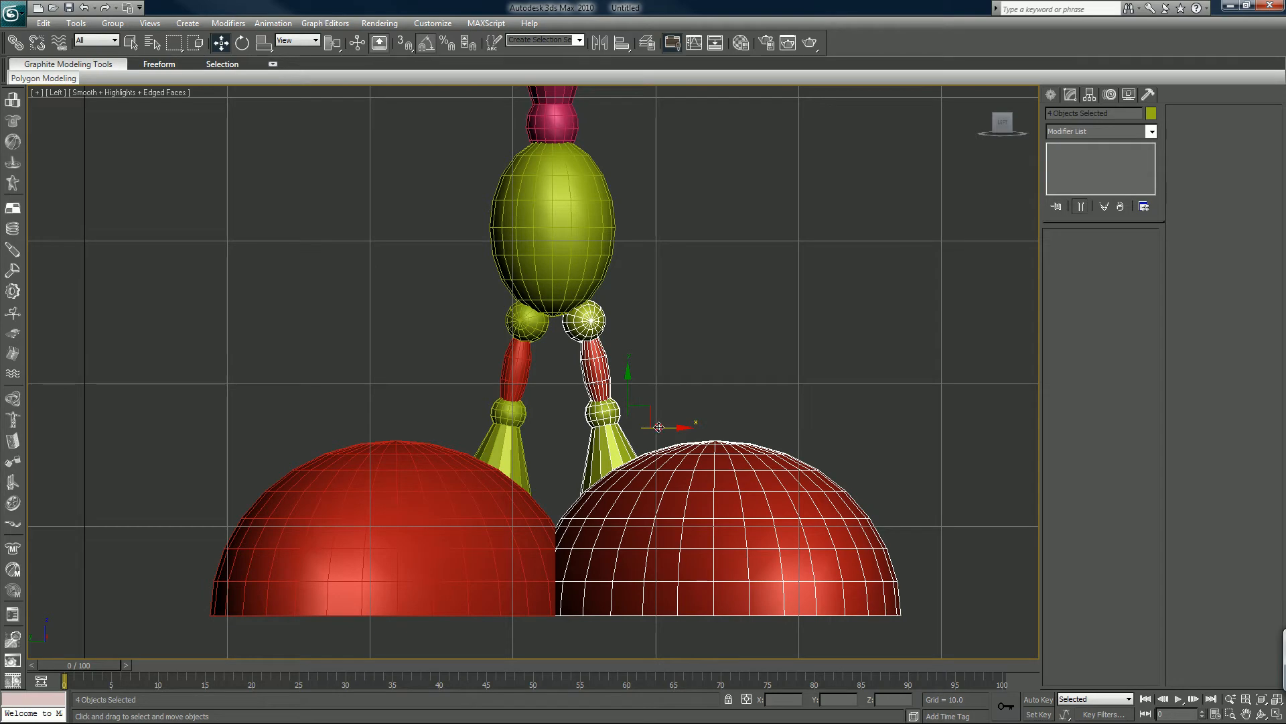
pyautogui.scroll(-3)
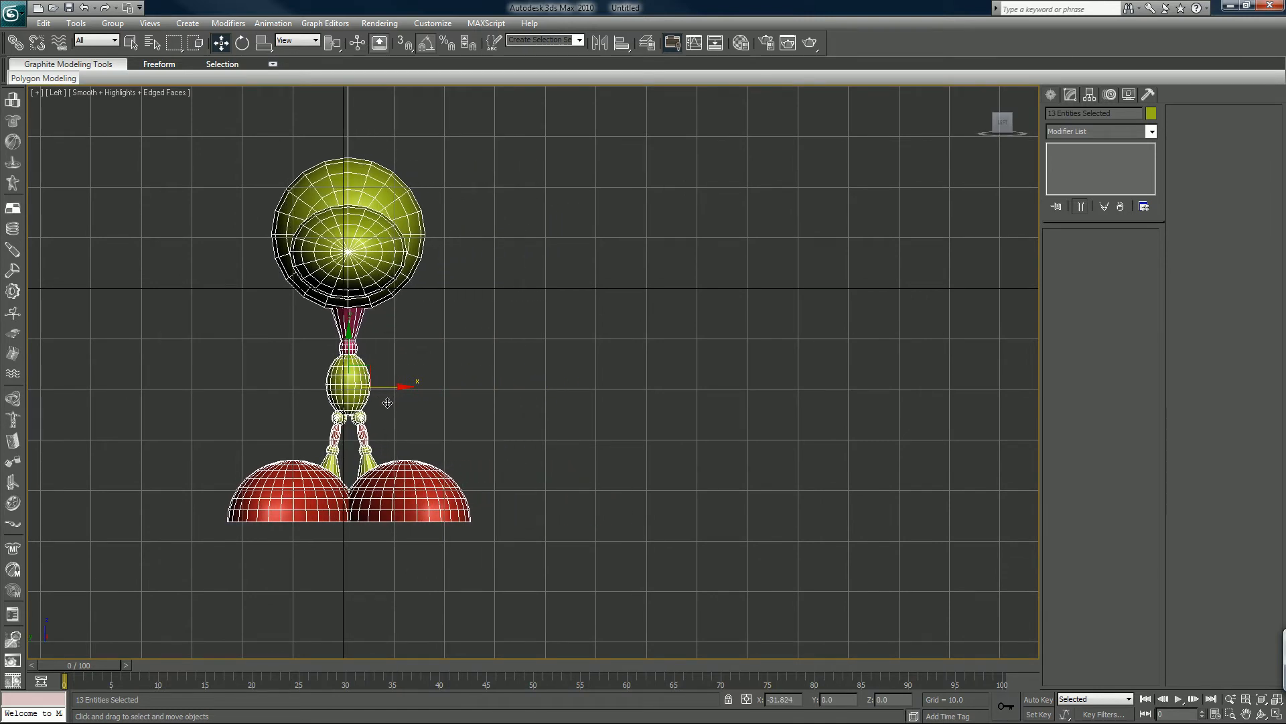
pyautogui.moveTo(387, 402); pyautogui.dragTo(380, 402)
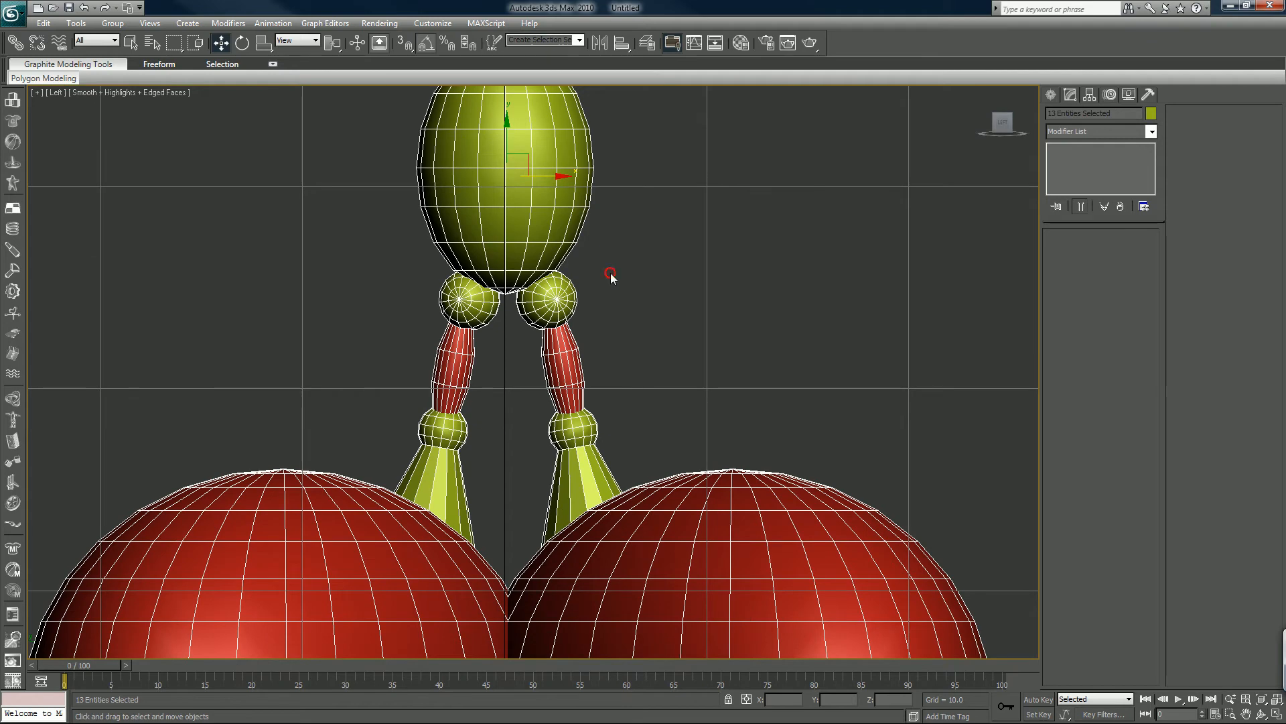
pyautogui.click(562, 302)
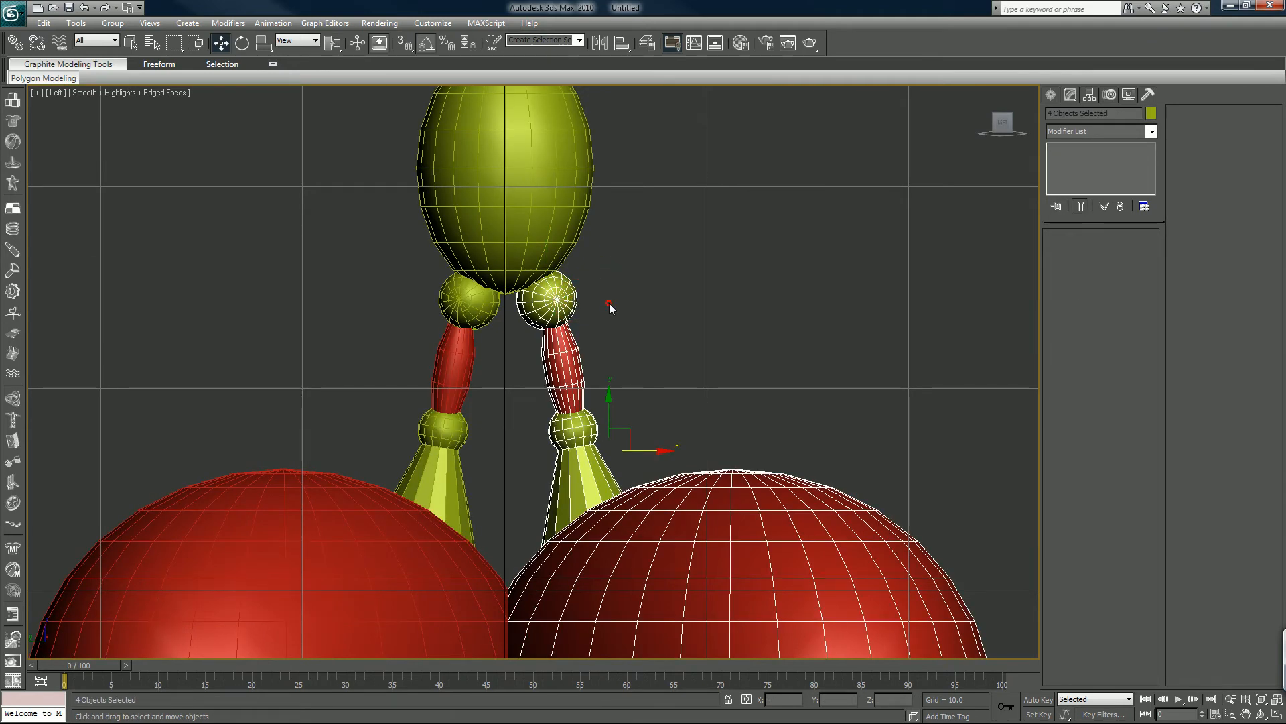
pyautogui.click(552, 304)
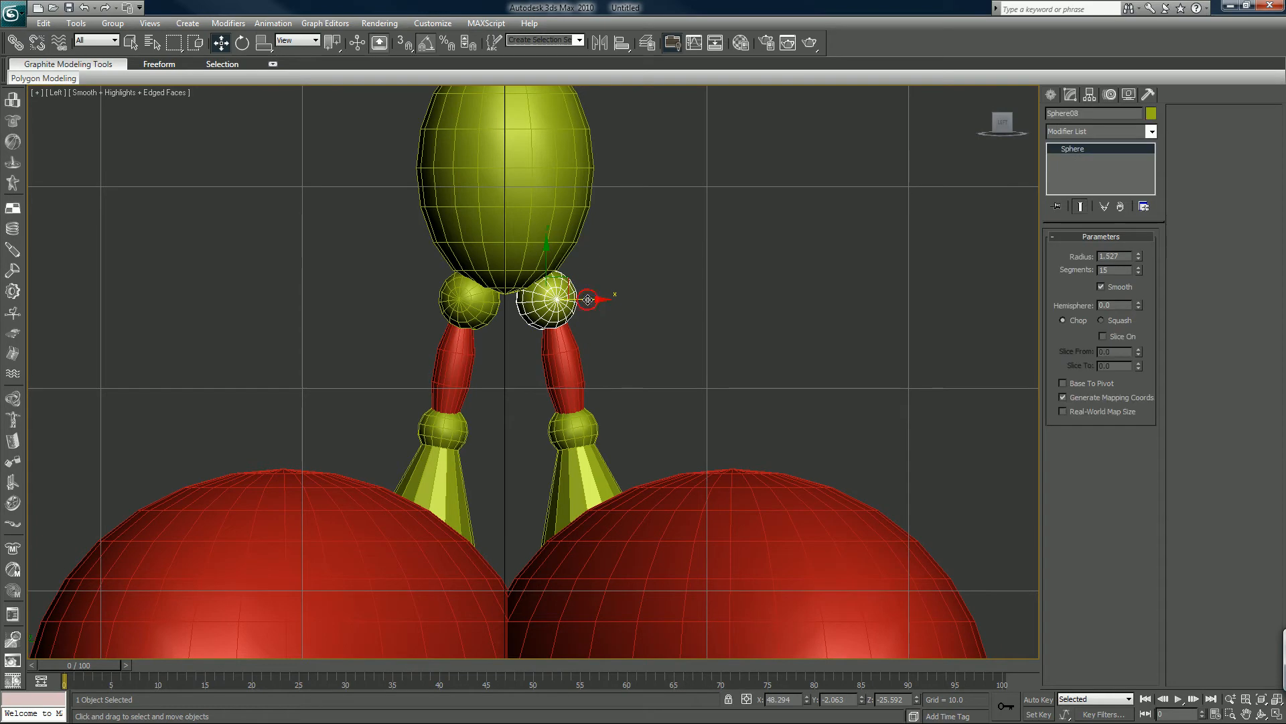
pyautogui.moveTo(589, 299); pyautogui.dragTo(583, 300)
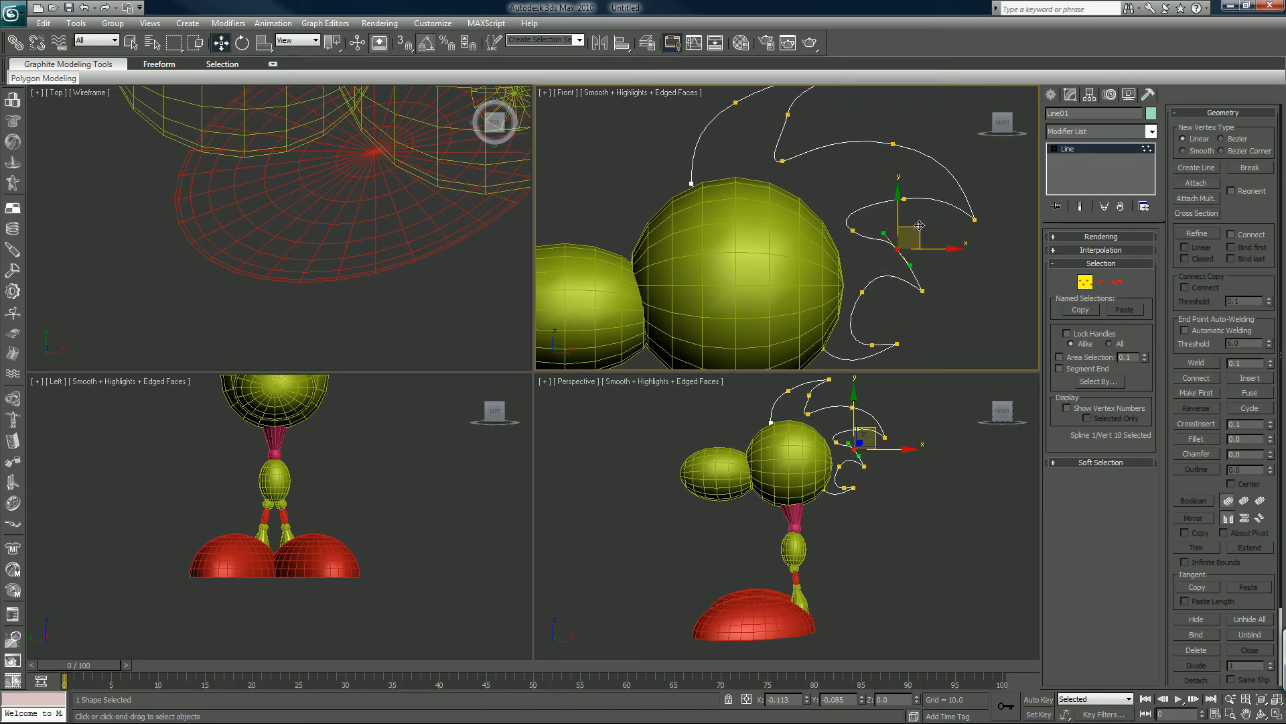
# - Reshape a curve of the mohawk spline outline beside the head
pyautogui.moveTo(919, 225); pyautogui.dragTo(878, 238)
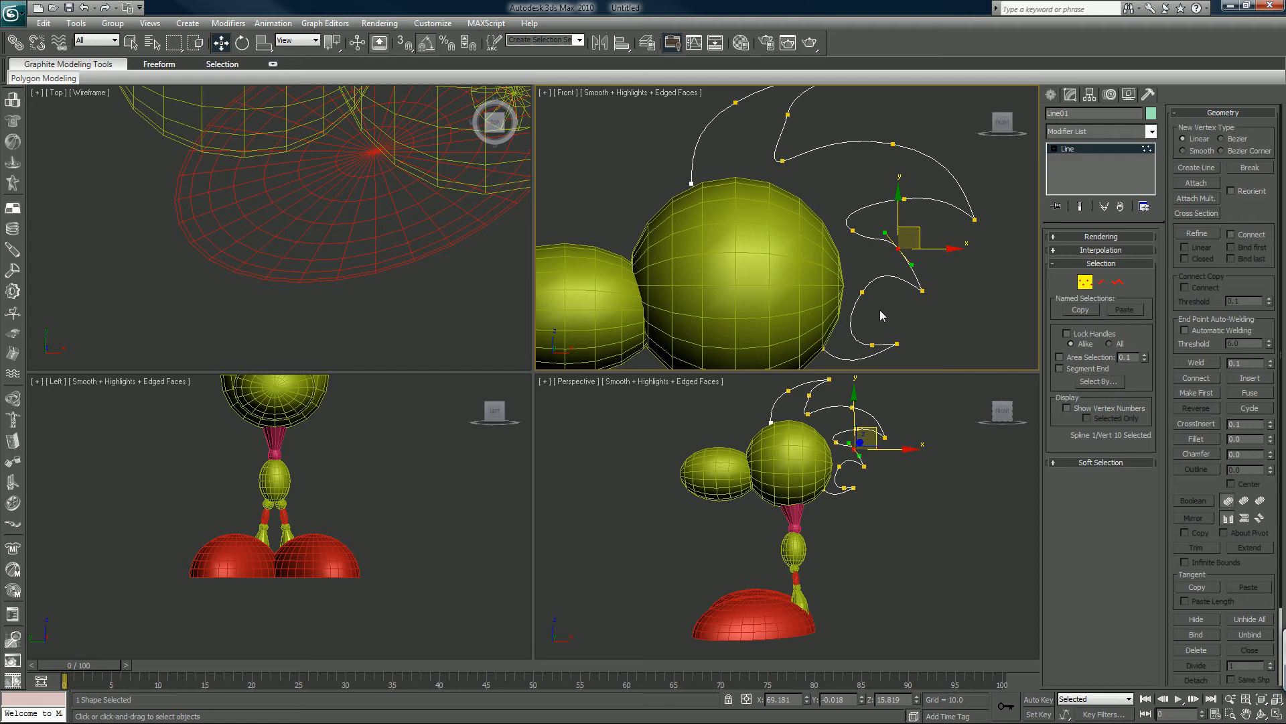
pyautogui.moveTo(876, 240)
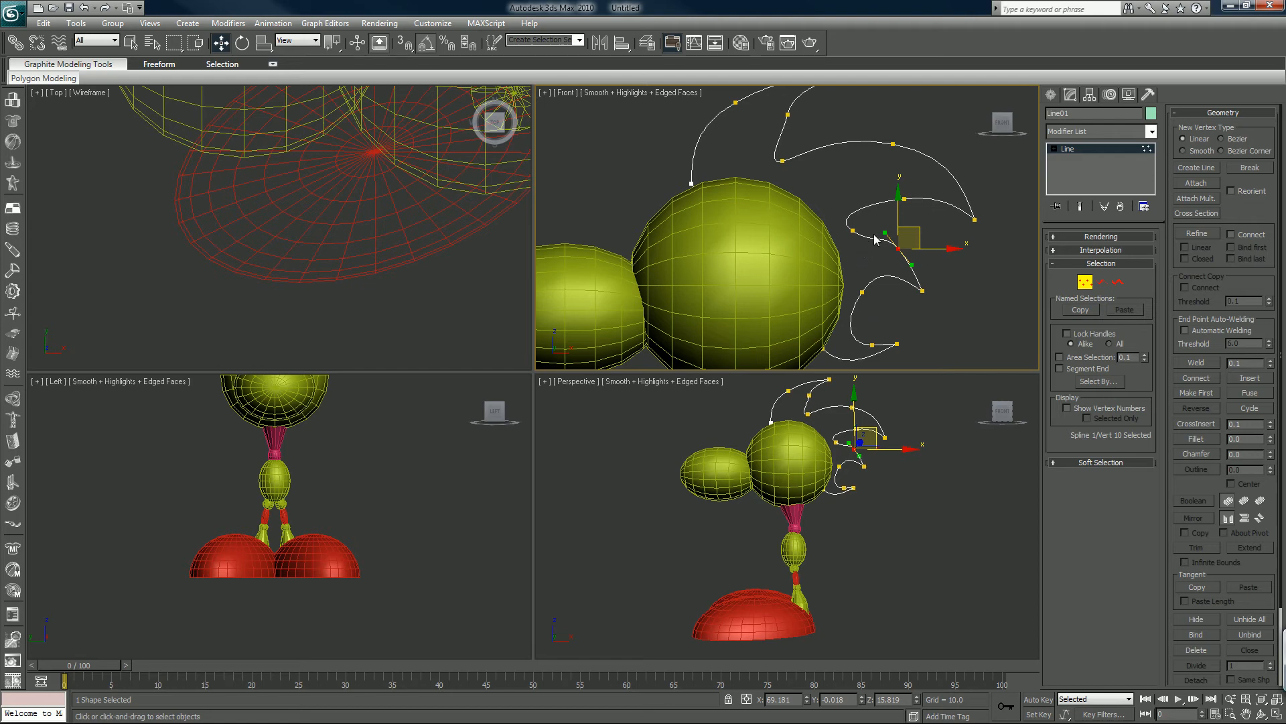
pyautogui.moveTo(861, 268)
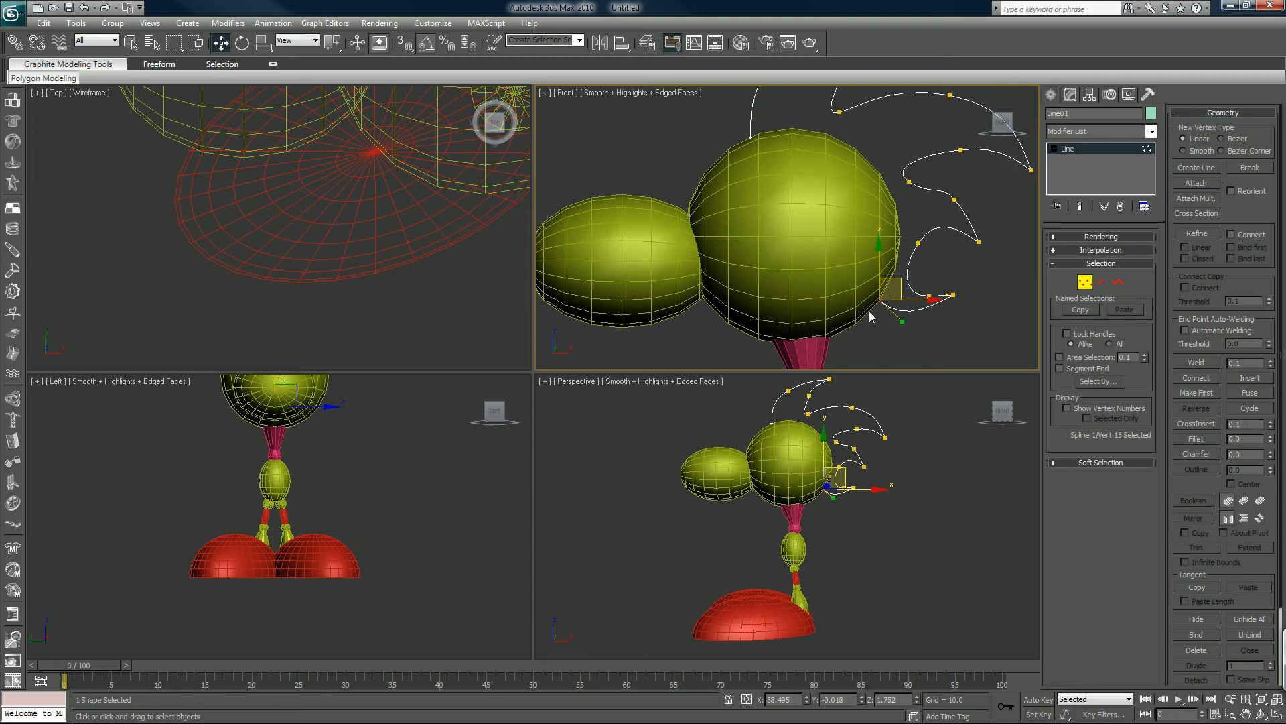
pyautogui.moveTo(959, 261)
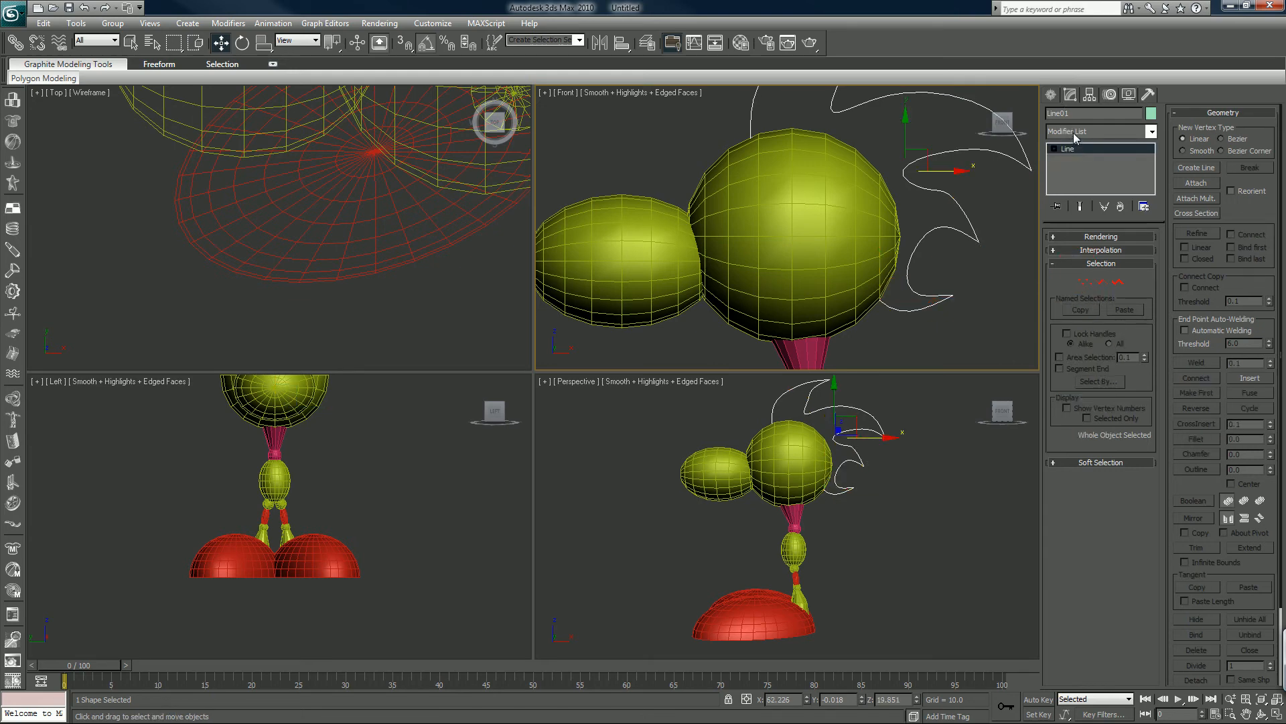
# - Apply an Extrude modifier to the mohawk spline and set its Amount for a thin crest
pyautogui.click(1099, 131)
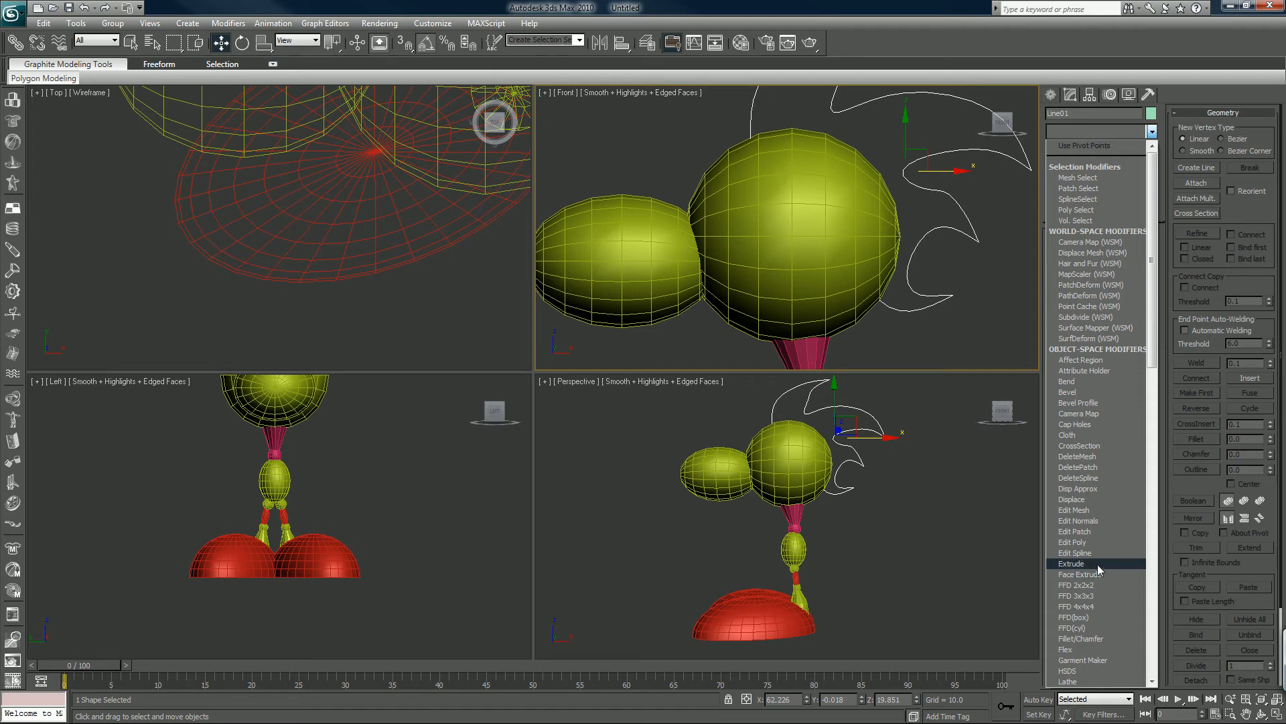
pyautogui.click(1072, 564)
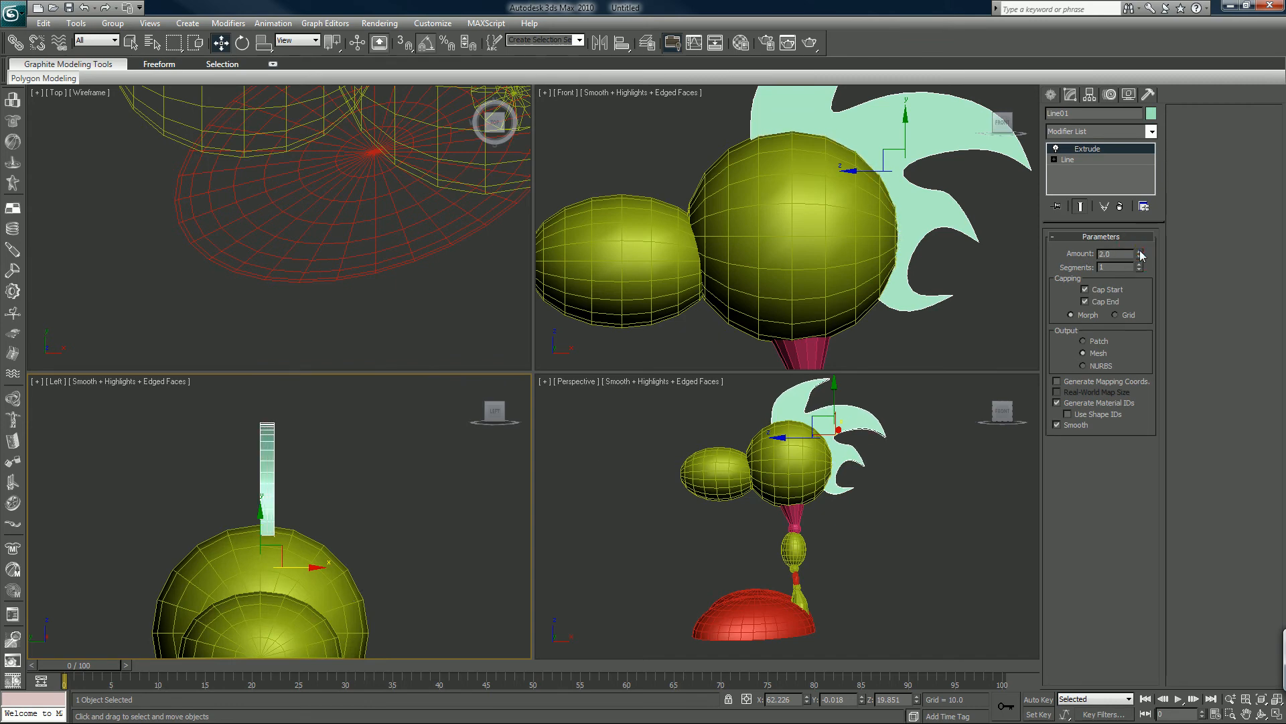
pyautogui.click(1139, 250)
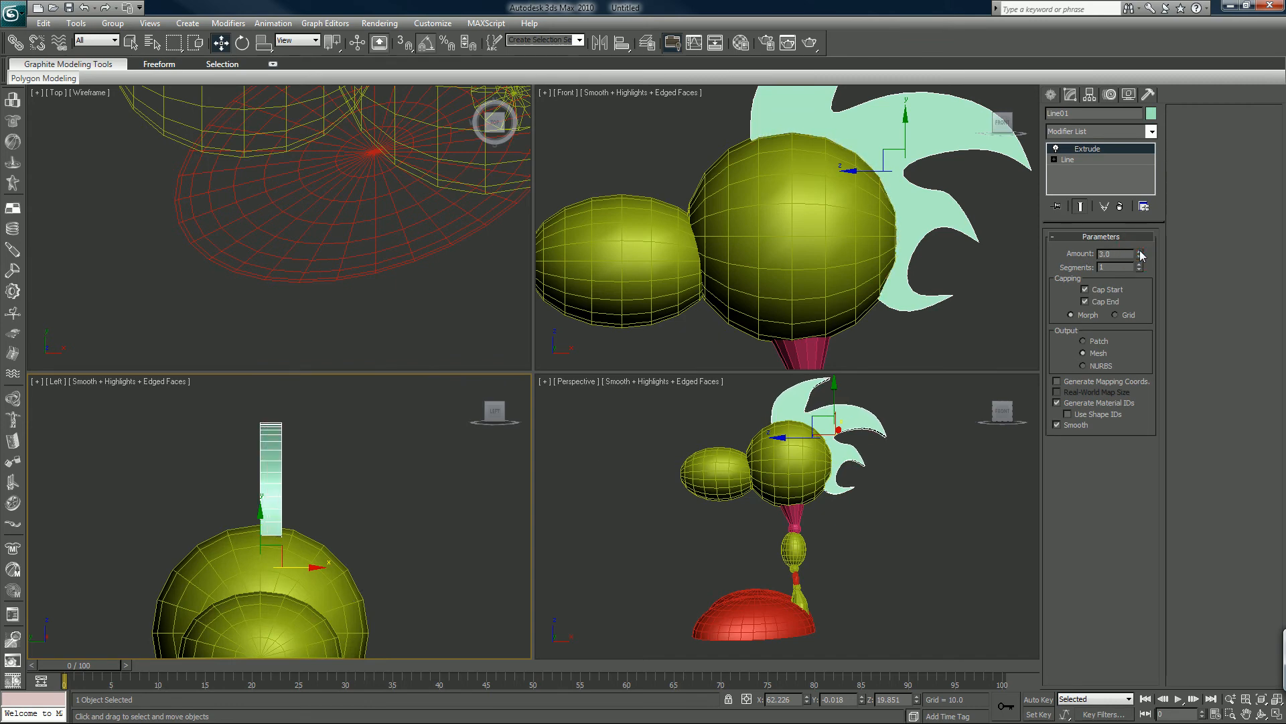
pyautogui.moveTo(566, 441)
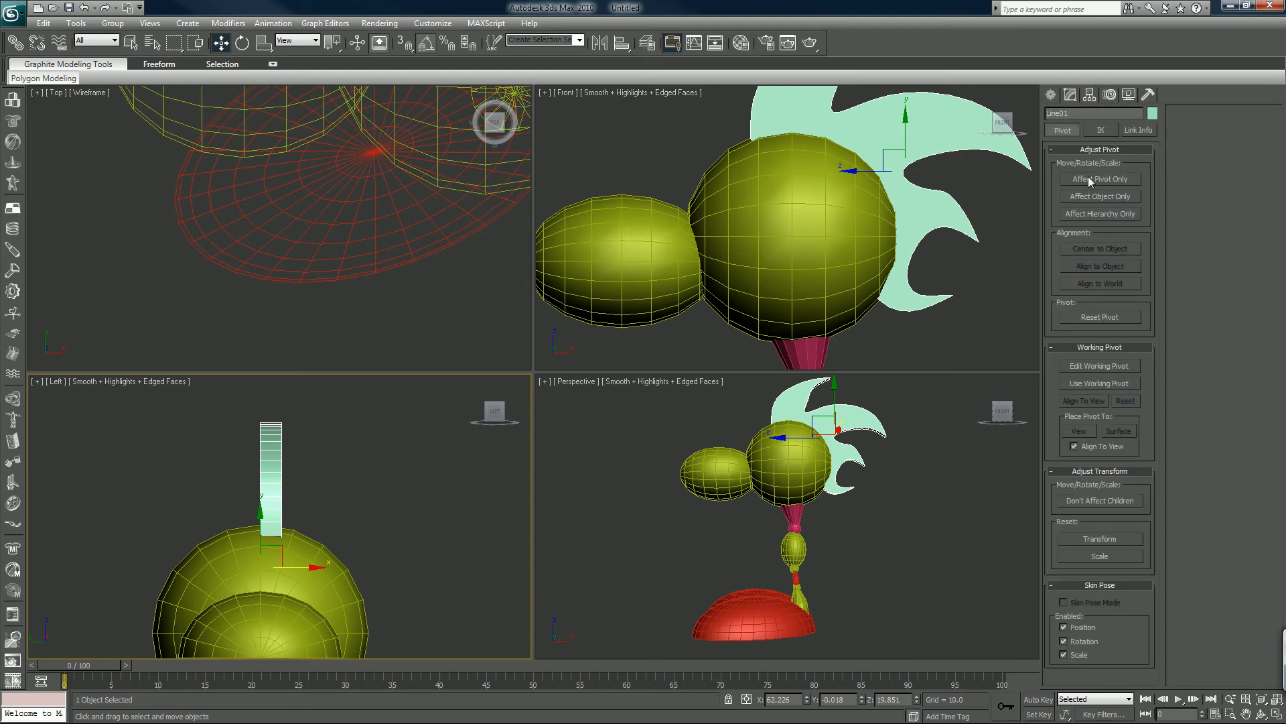
# - Adjust the mohawk's pivot via Affect Pivot Only, then move the mohawk onto the head's centre
pyautogui.click(1099, 178)
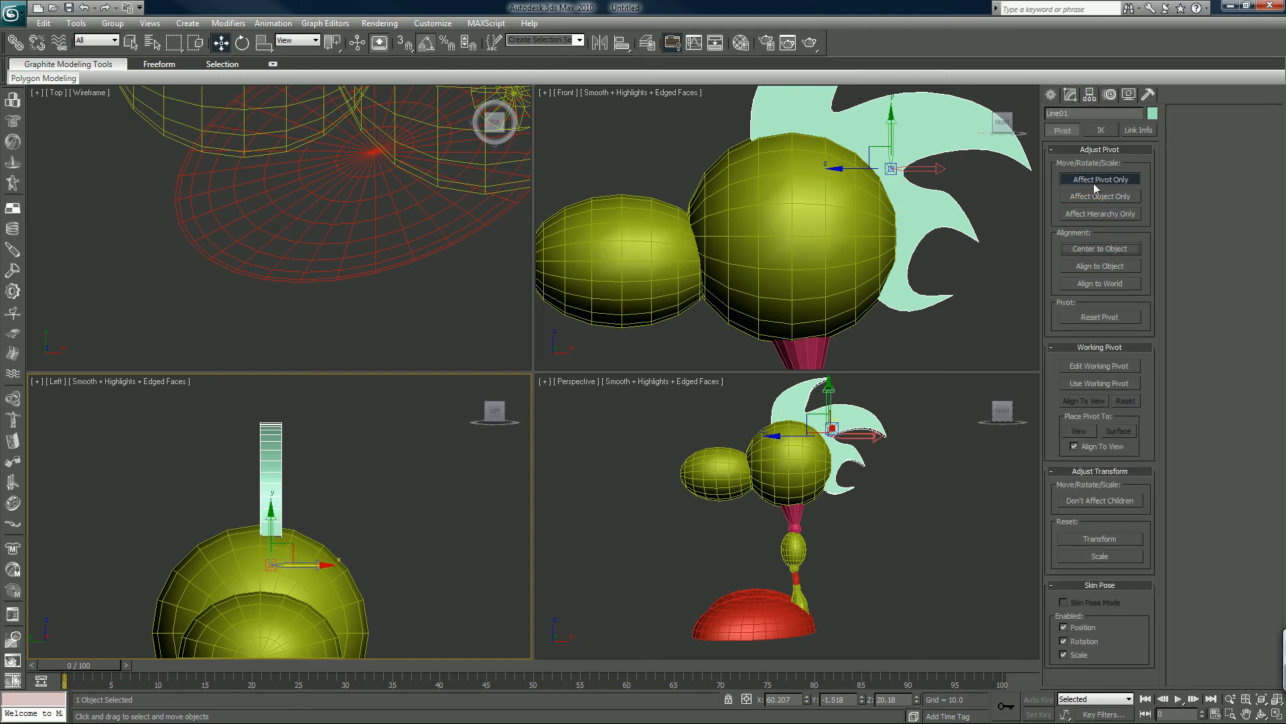
pyautogui.click(1099, 178)
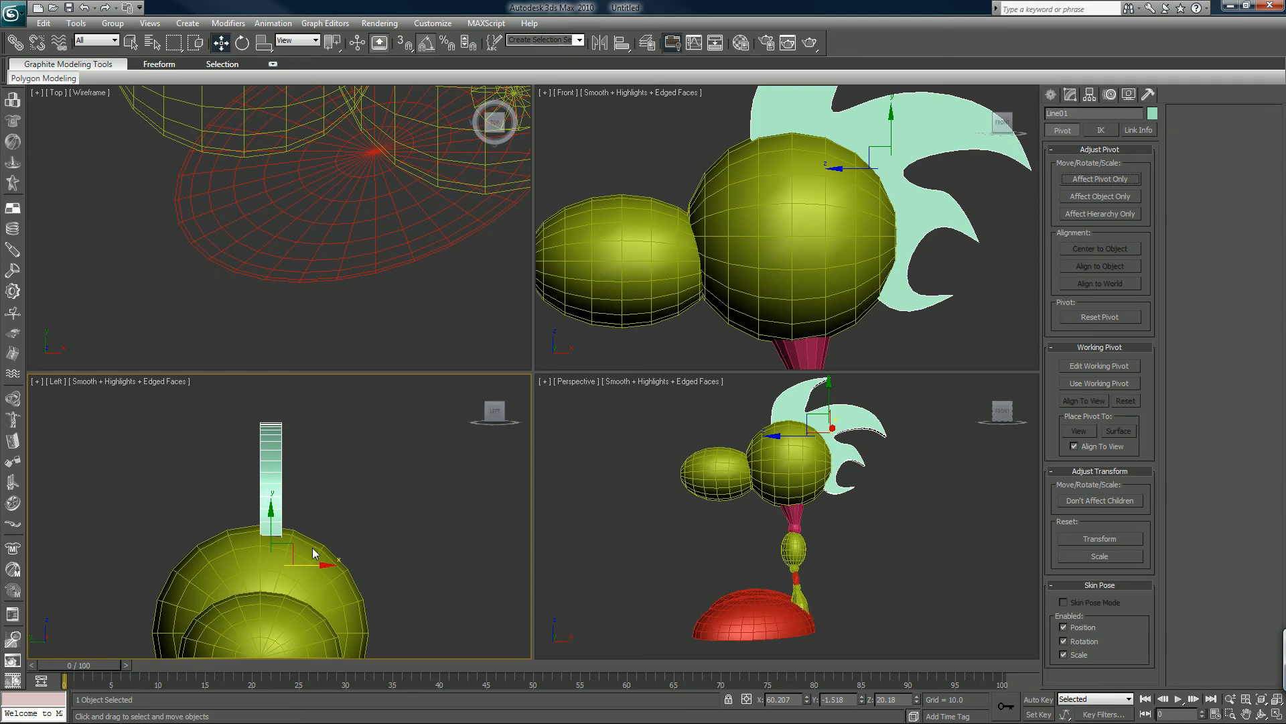
pyautogui.moveTo(312, 553); pyautogui.dragTo(302, 564)
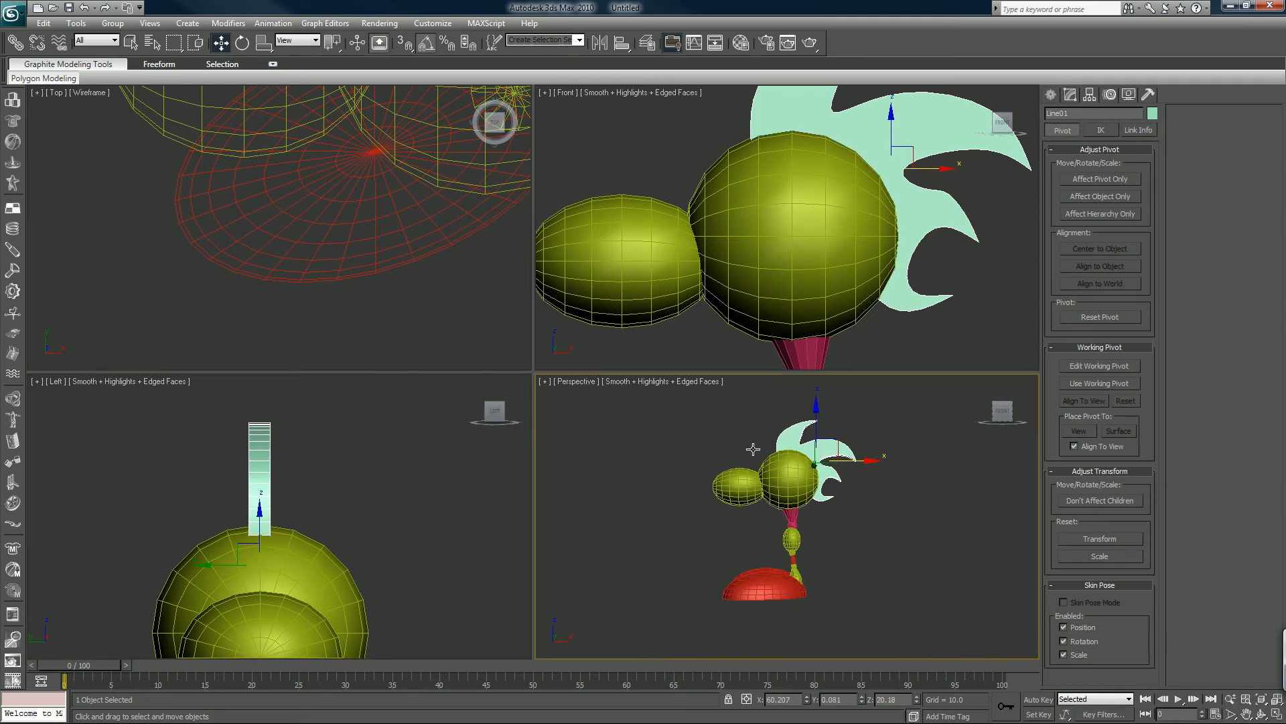
pyautogui.moveTo(753, 449); pyautogui.dragTo(836, 513)
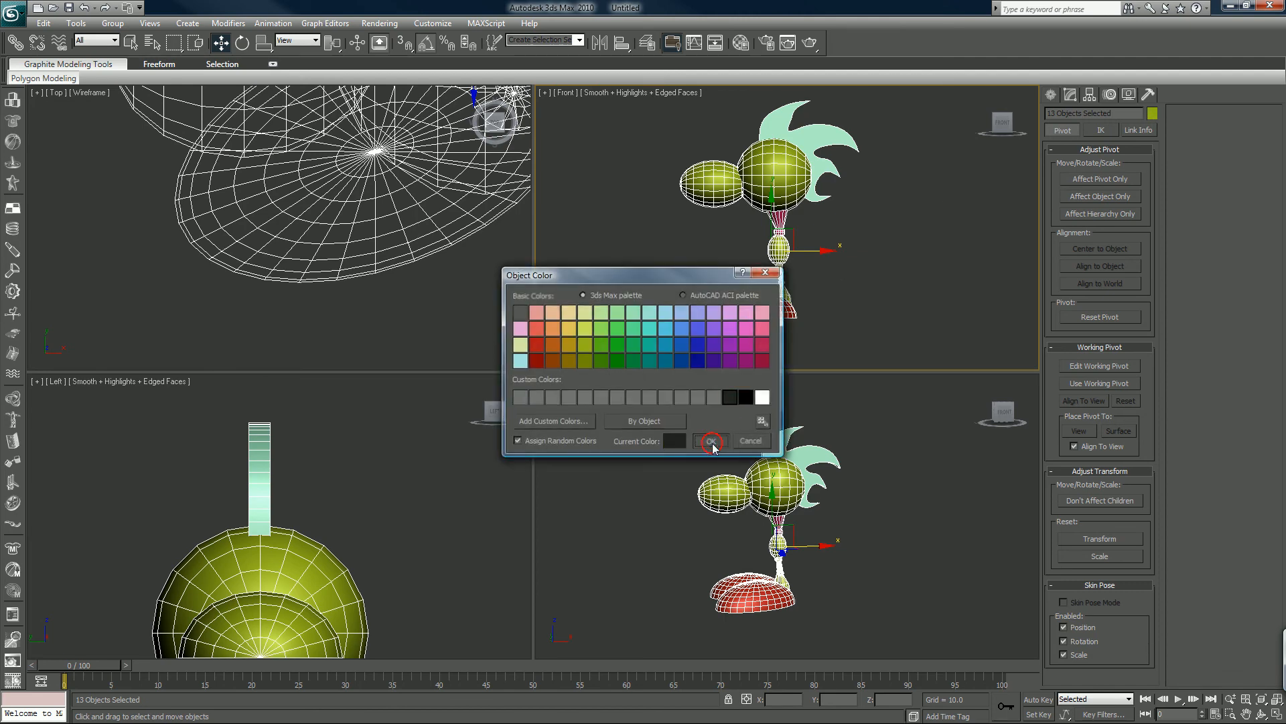
# - Assign one unused default gray material to all selected figure parts
pyautogui.click(710, 441)
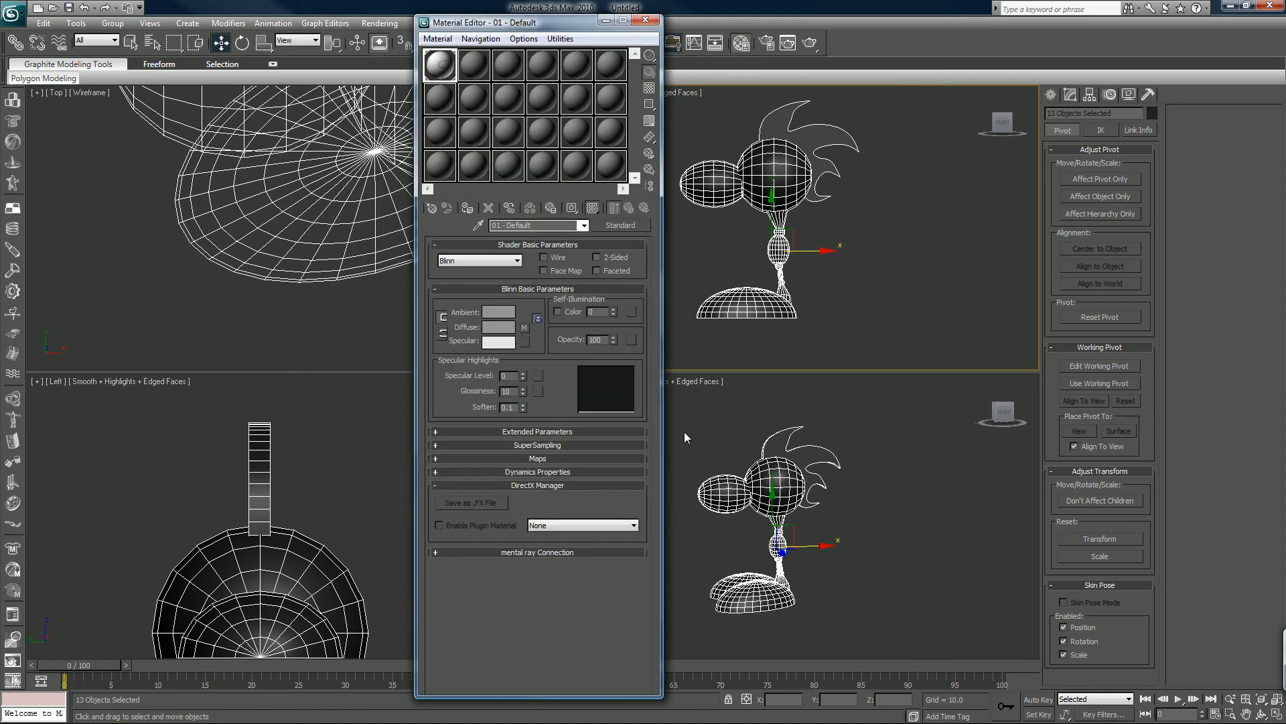
pyautogui.moveTo(472, 66)
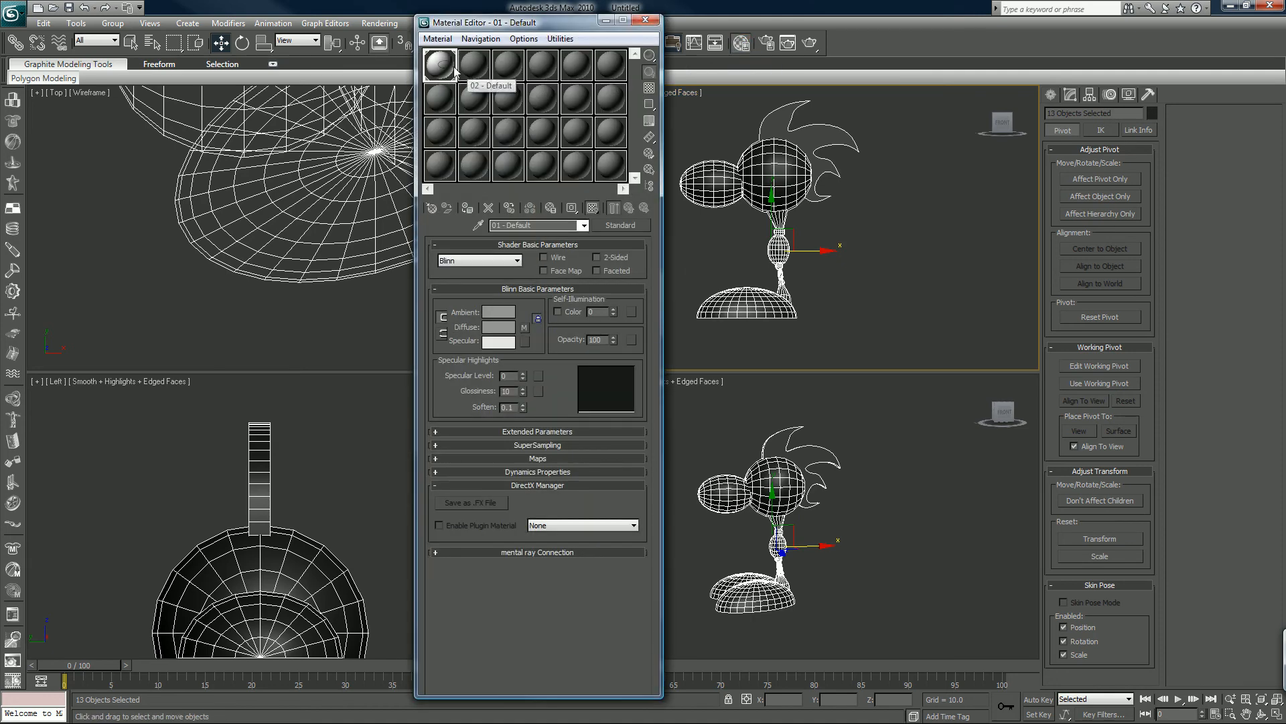
pyautogui.click(440, 98)
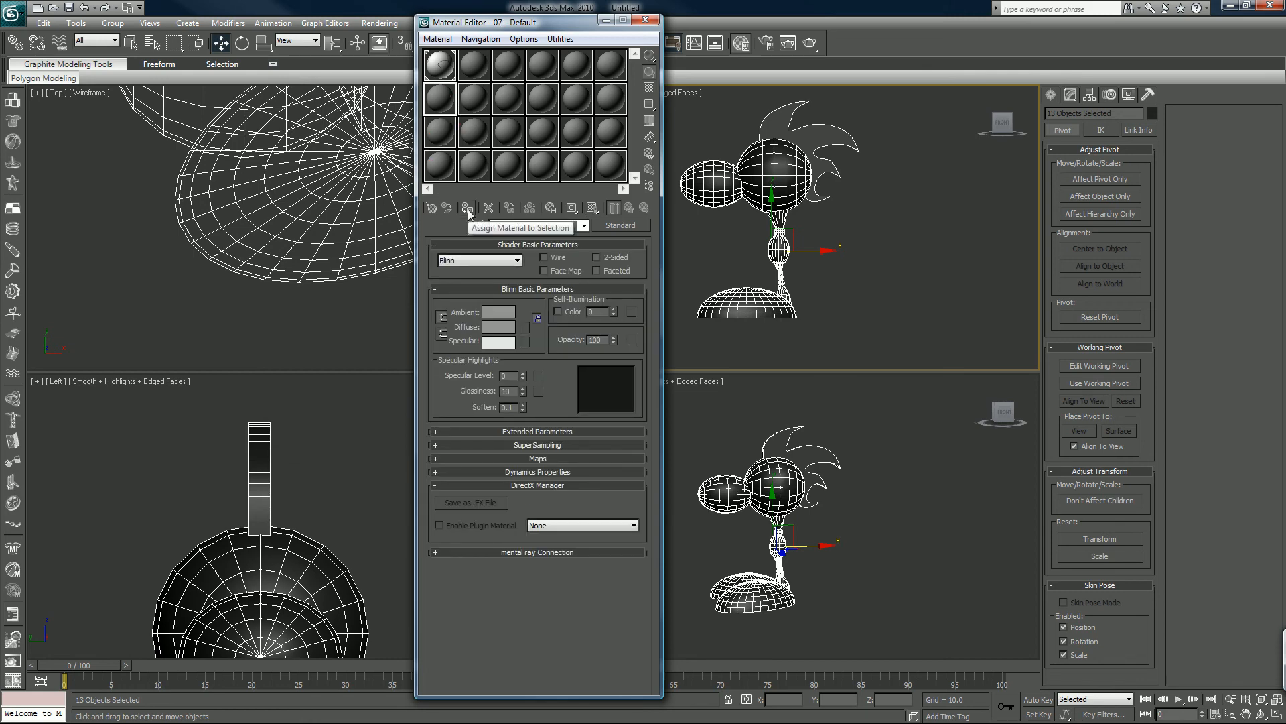
pyautogui.click(465, 207)
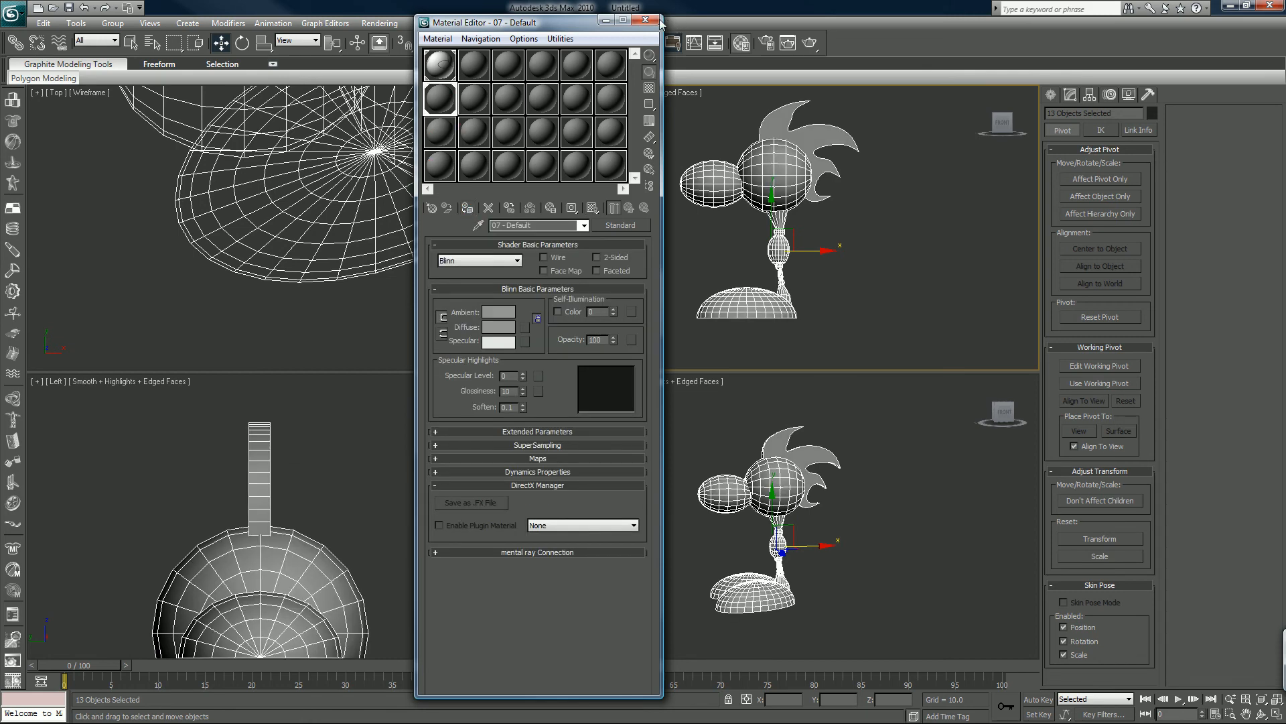
pyautogui.click(645, 20)
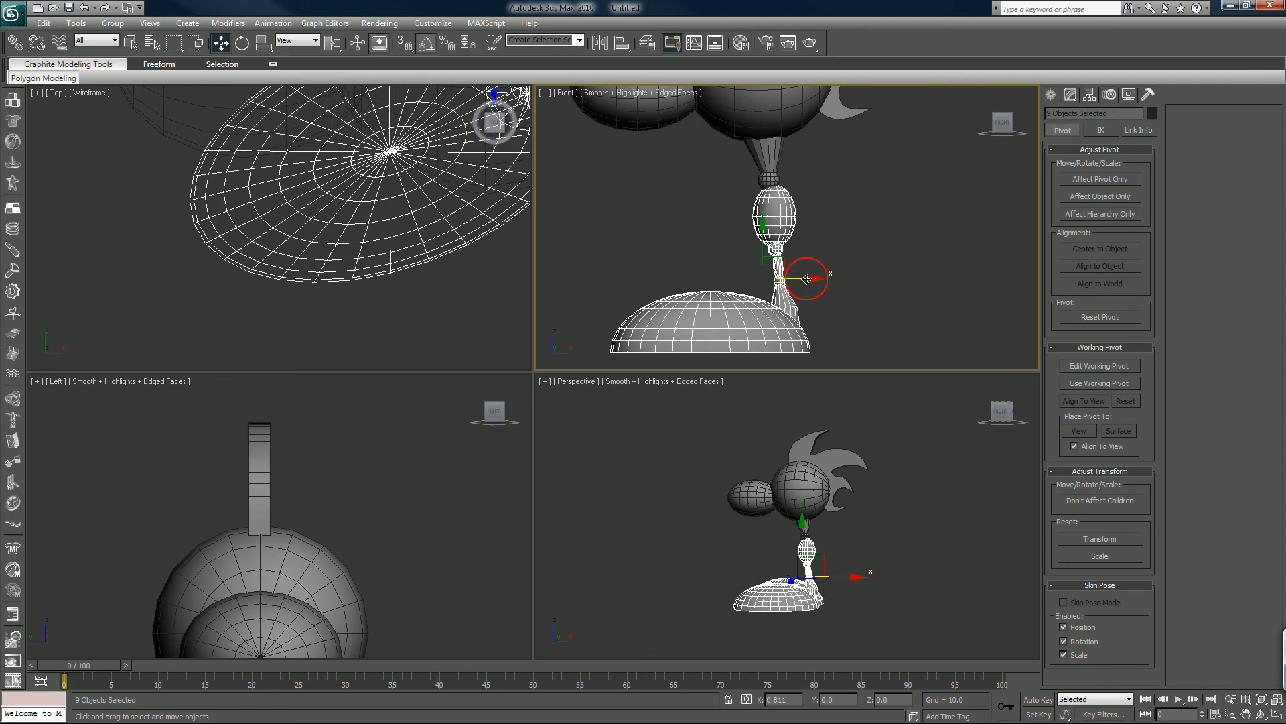
# - Nudge the selected leg pieces upward in the Front viewport and switch to Standard Primitives creation
pyautogui.moveTo(808, 279); pyautogui.dragTo(814, 262)
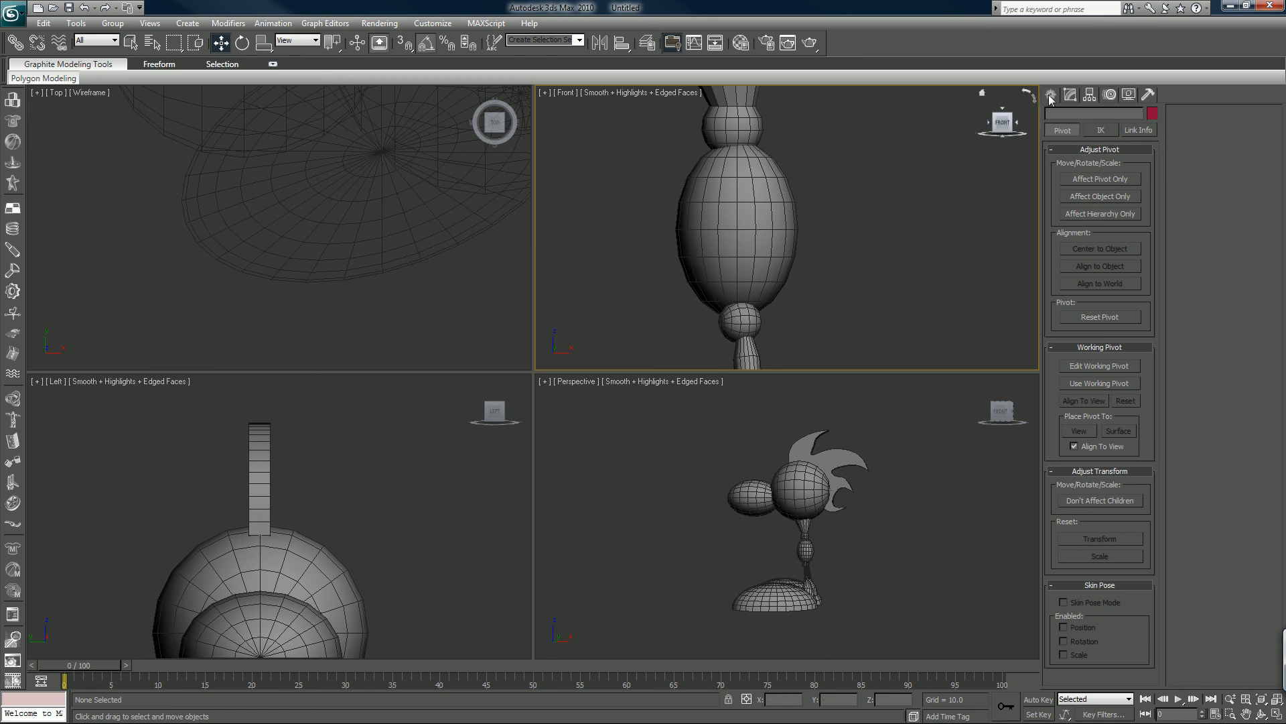
pyautogui.click(1051, 94)
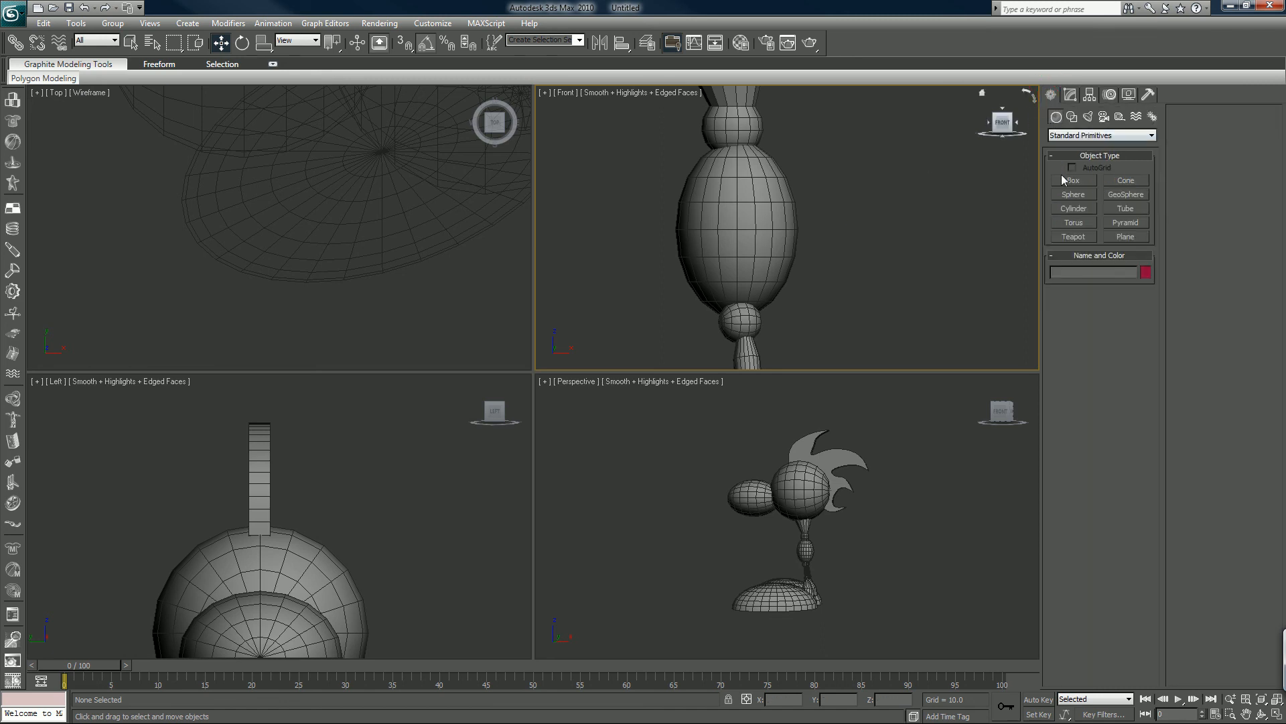